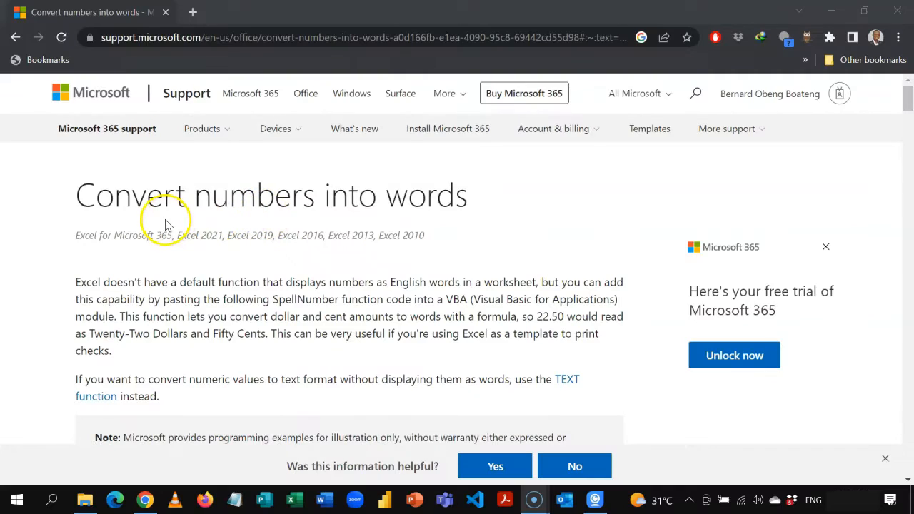
mouse_move(203, 128)
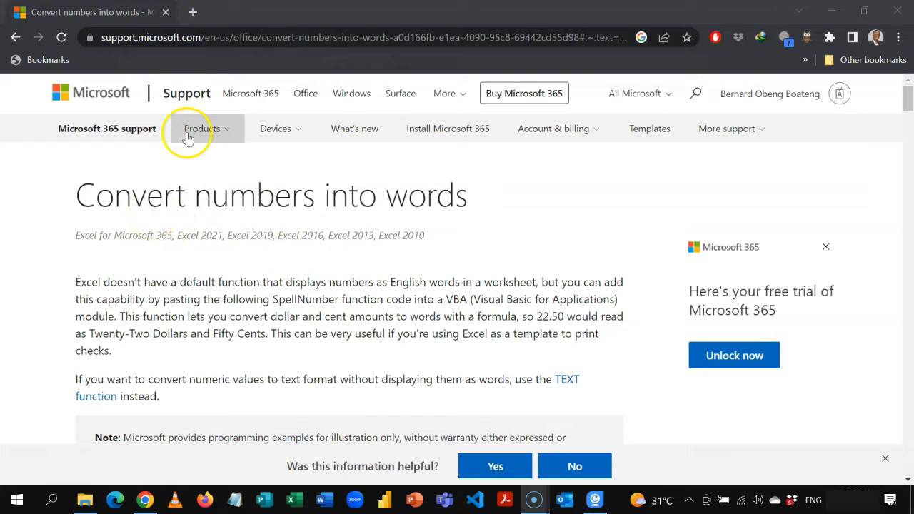
mouse_move(911, 160)
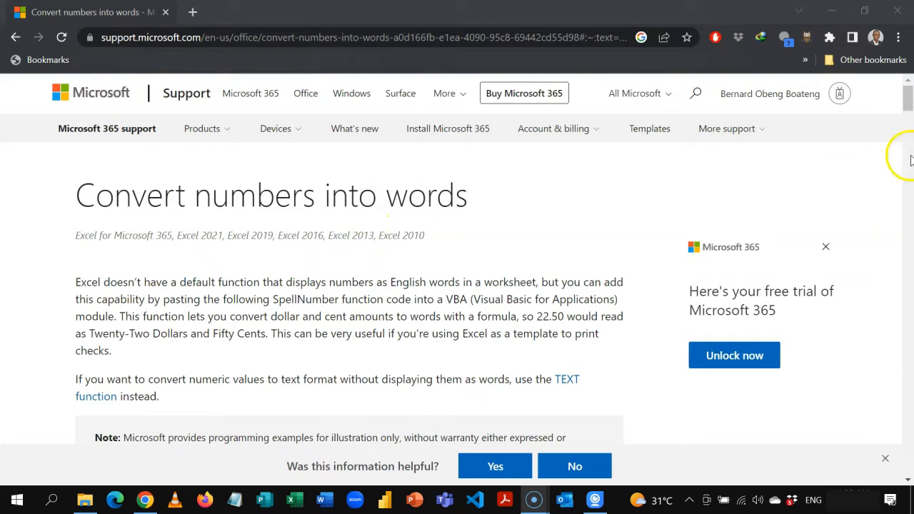
Scroll down the support article to reach the full SpellNumber VBA code listing
scroll(down, 3)
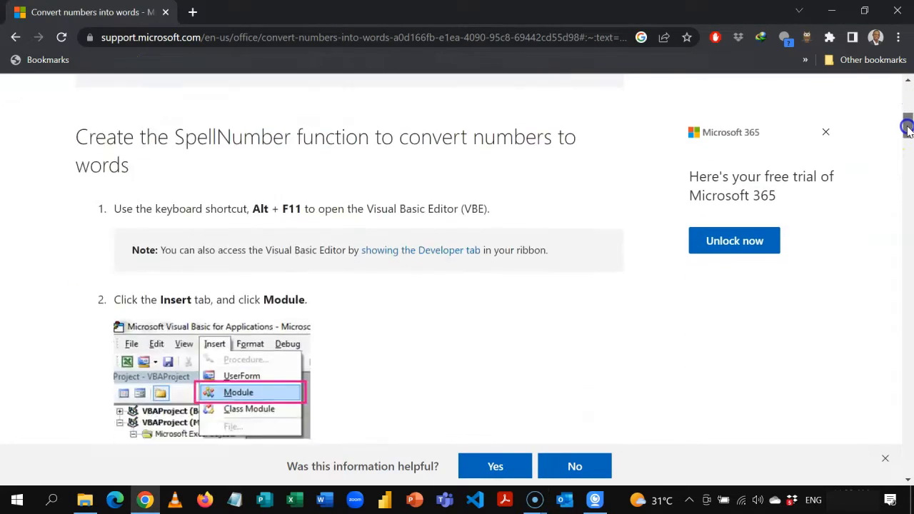
scroll(down, 3)
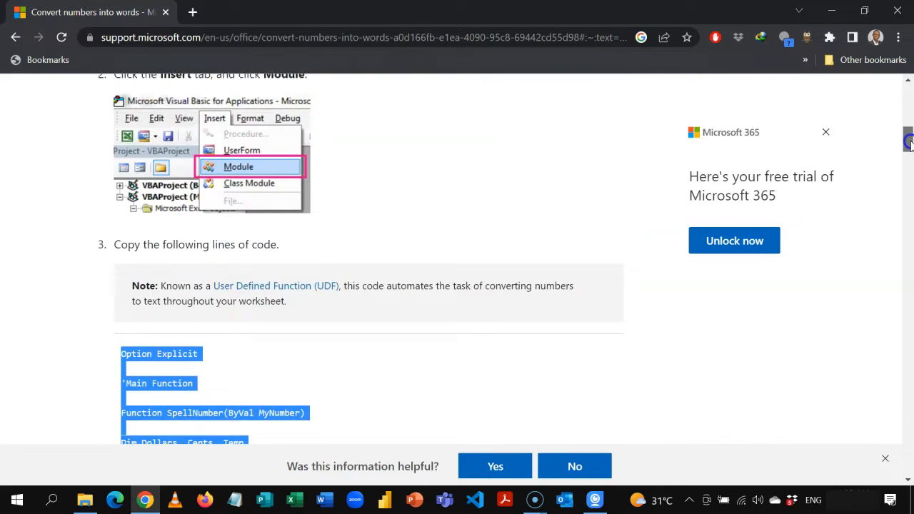
scroll(down, 3)
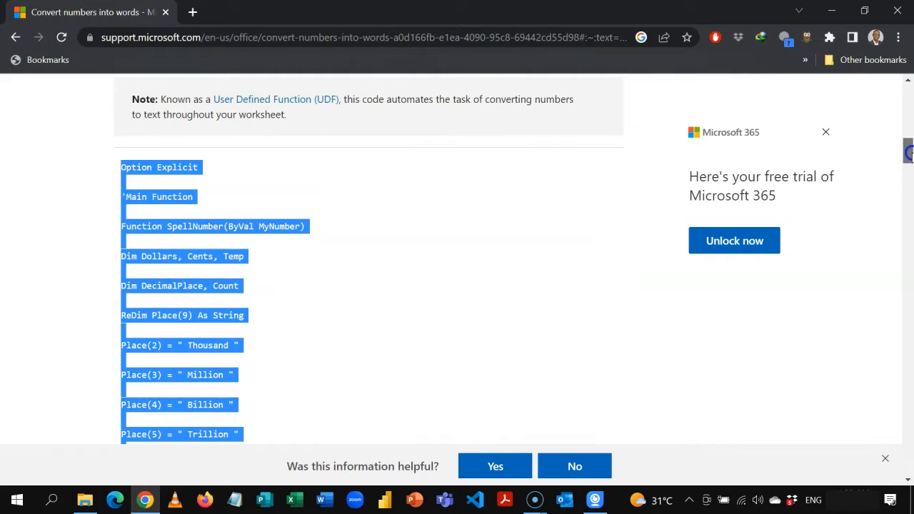
scroll(down, 3)
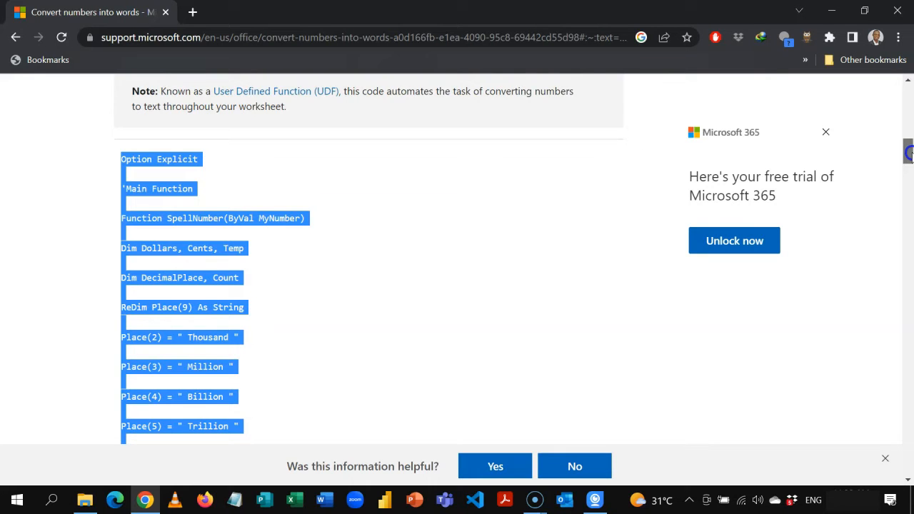
scroll(down, 3)
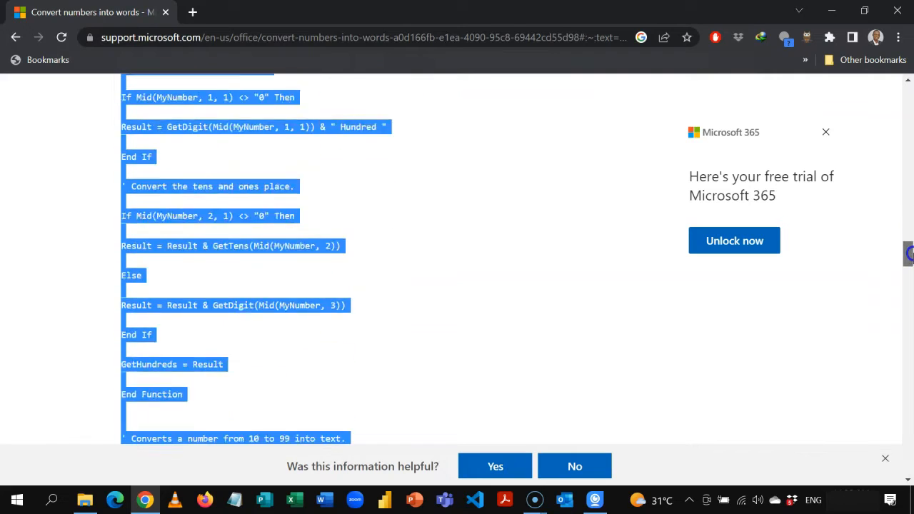
scroll(down, 3)
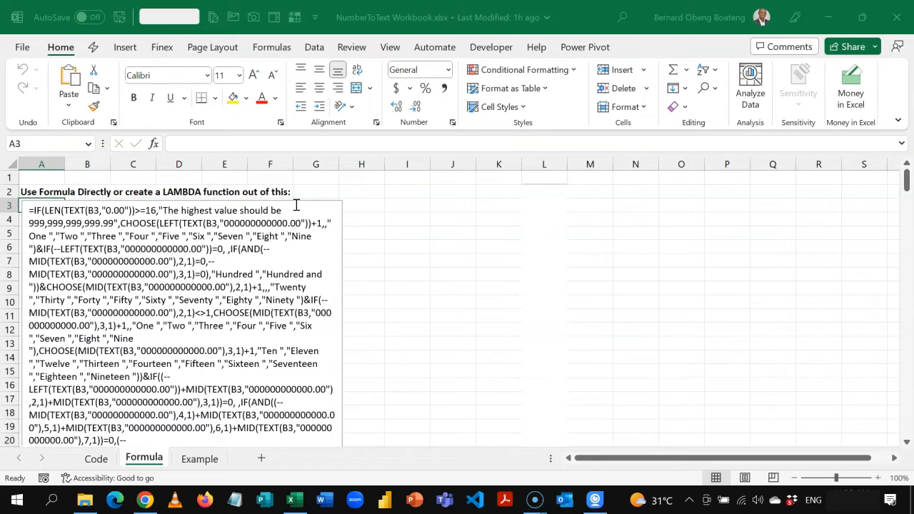
mouse_move(412, 314)
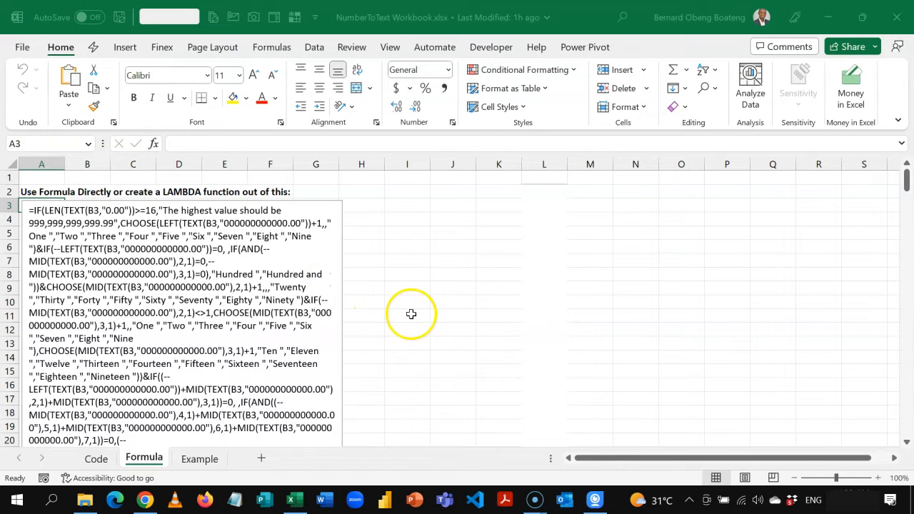
Switch to the Example sheet, show the Developer ribbon and launch the Visual Basic Editor
click(200, 458)
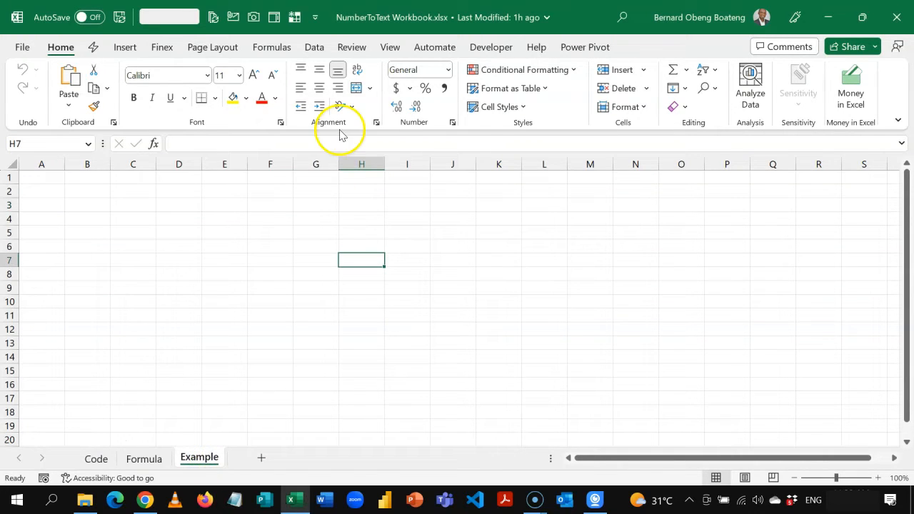
click(491, 46)
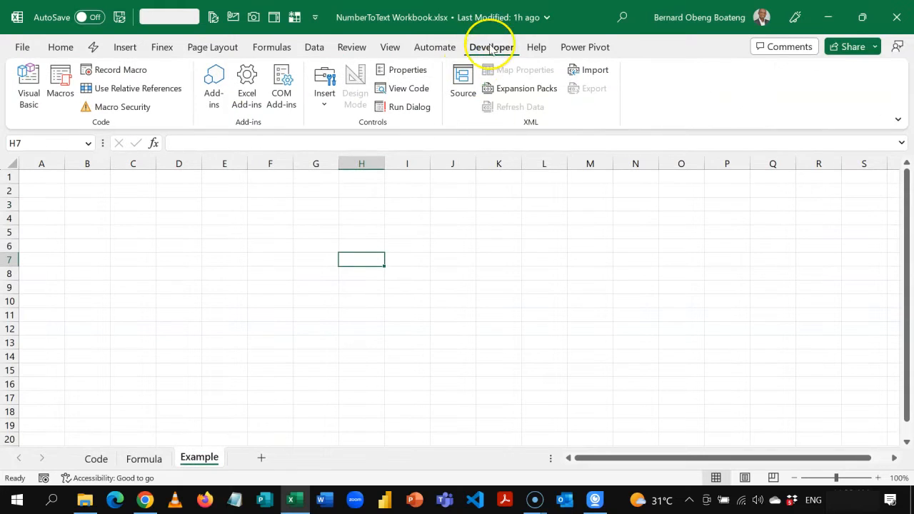
mouse_move(490, 46)
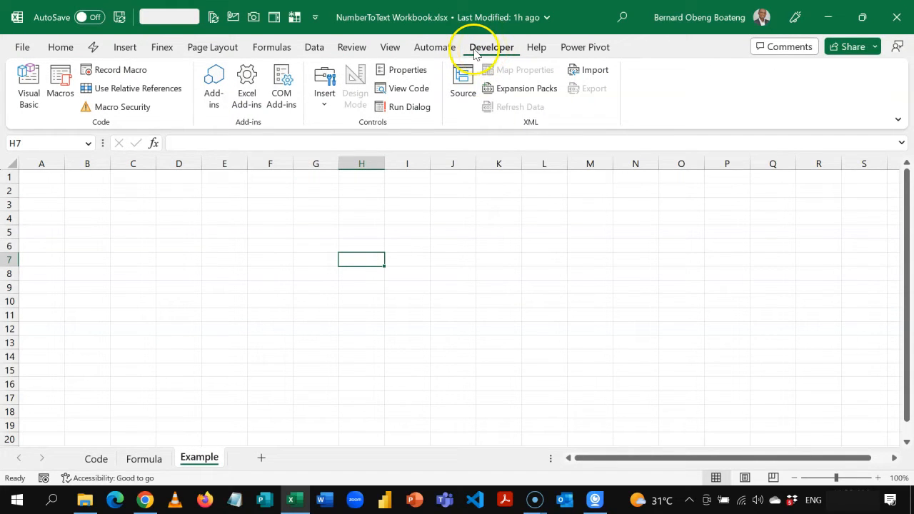
mouse_move(389, 163)
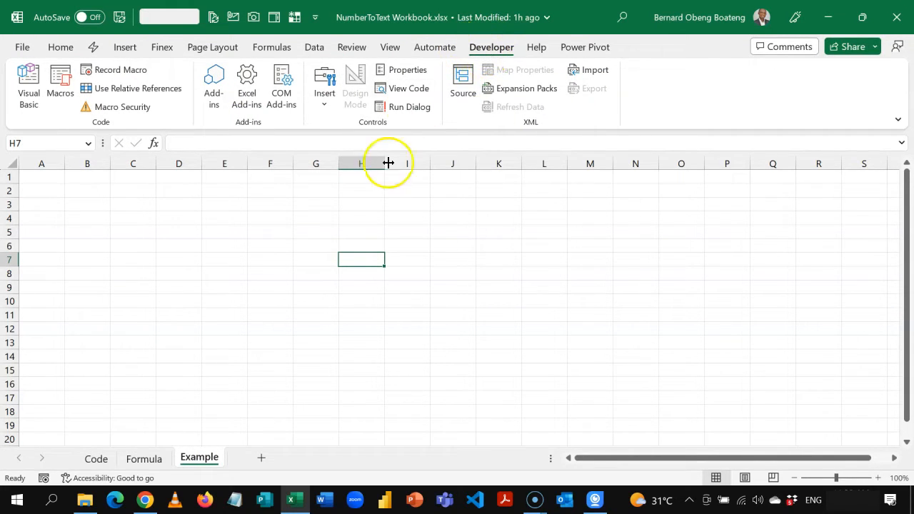
key(alt+f11)
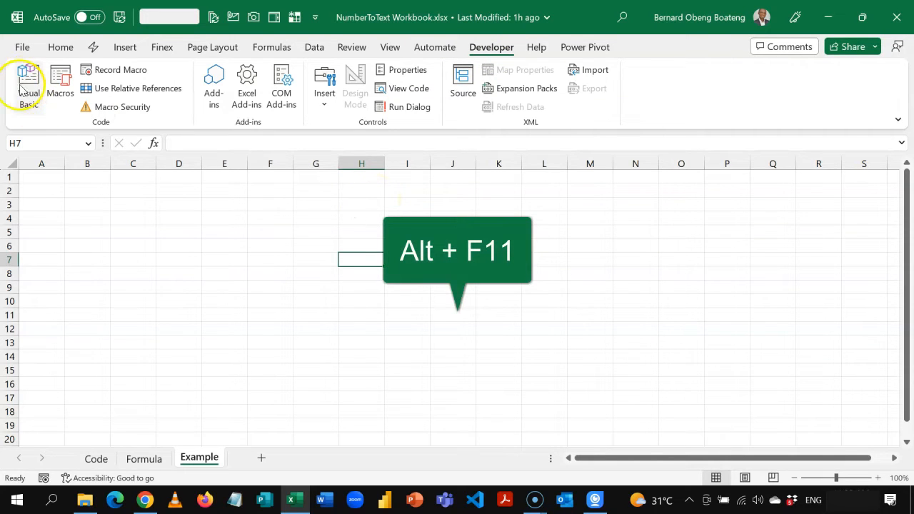
Insert a new code module (Module1) into the NumberToText workbook in the VBA editor
key(Alt+F11)
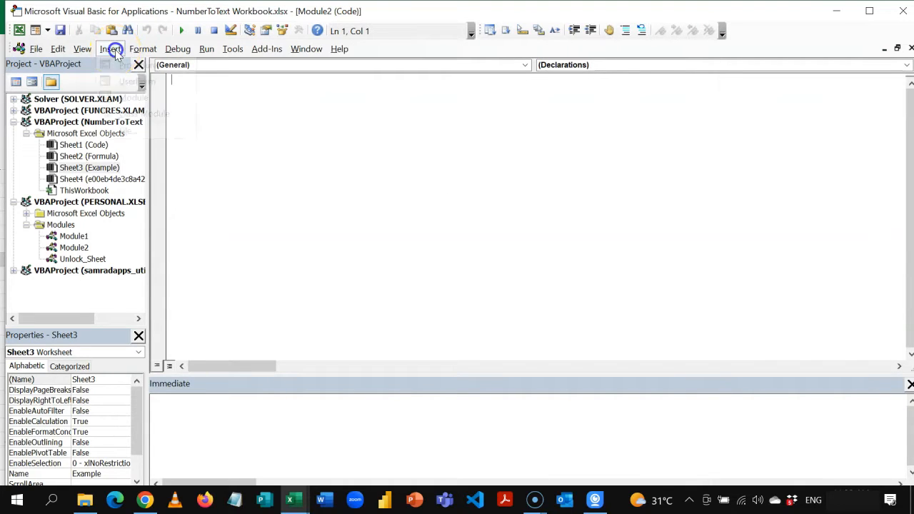
click(110, 49)
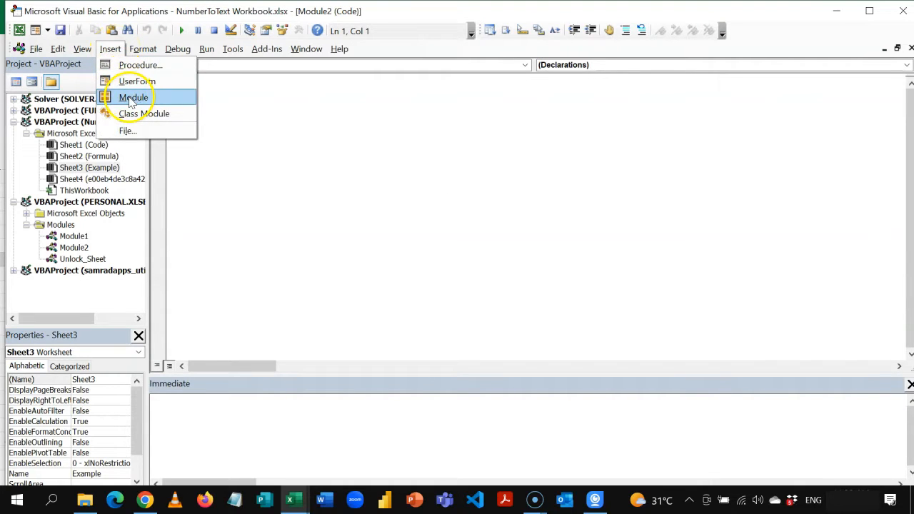
click(133, 97)
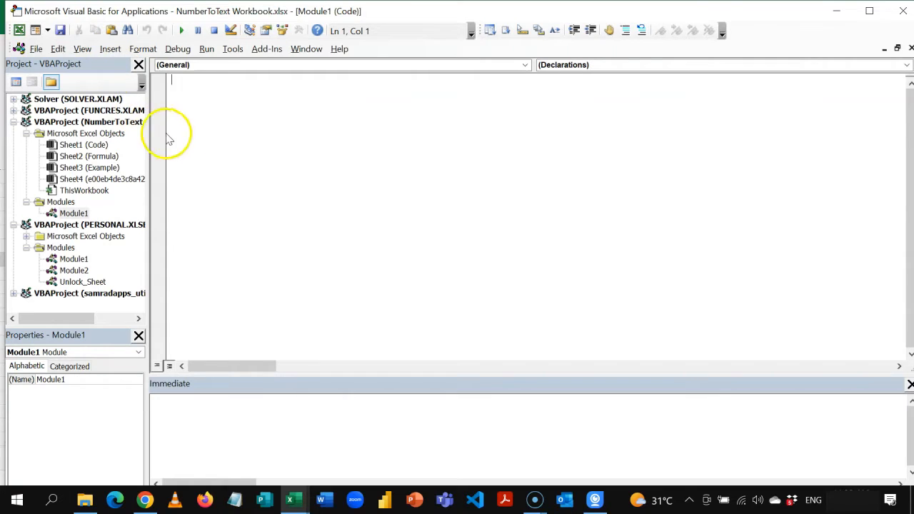
mouse_move(208, 120)
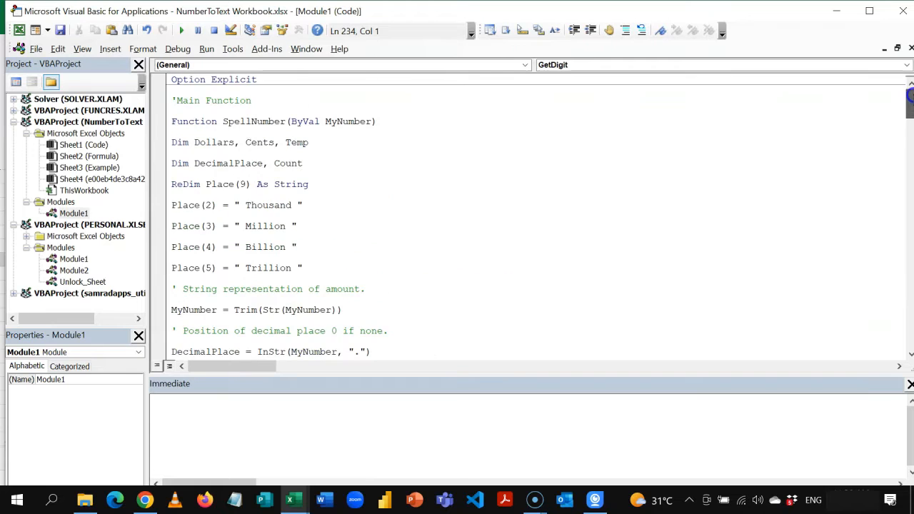
mouse_move(380, 202)
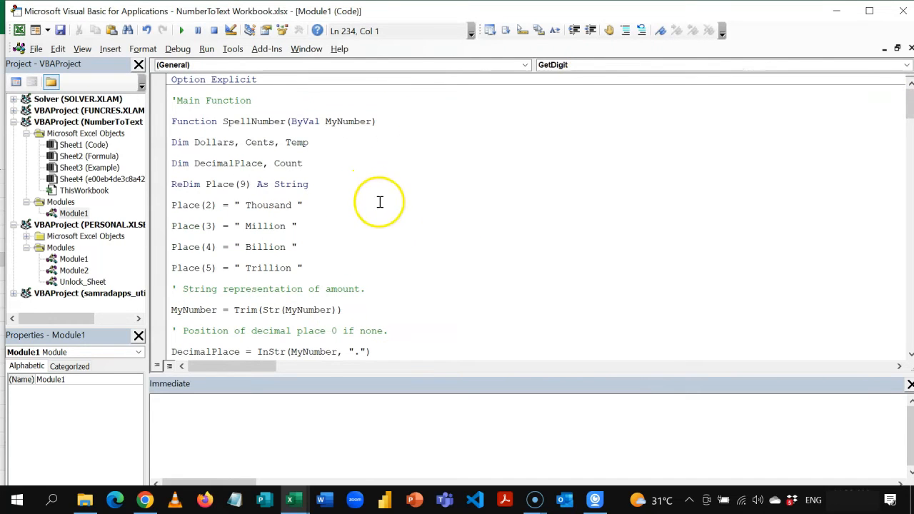
mouse_move(417, 210)
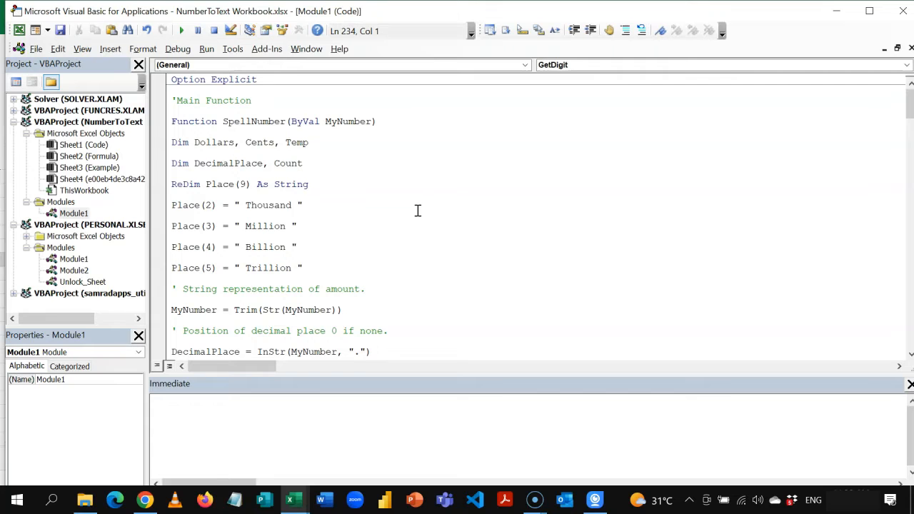
Replace every Dollars with Cedis throughout the module using Replace All
key(Ctrl+h)
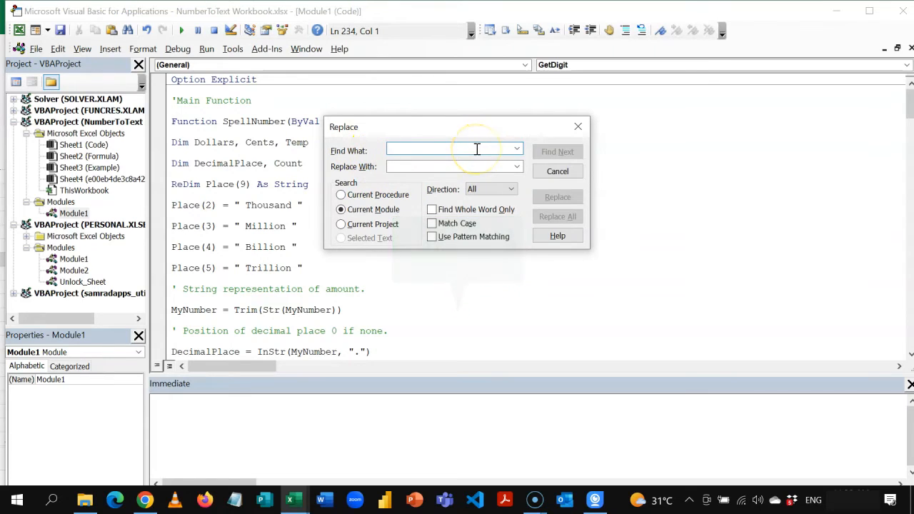
text(Dollar)
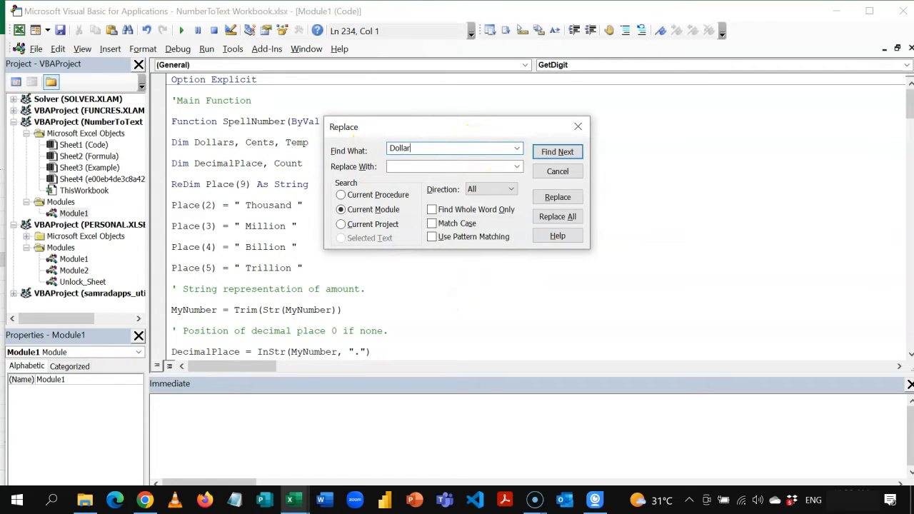
click(454, 166)
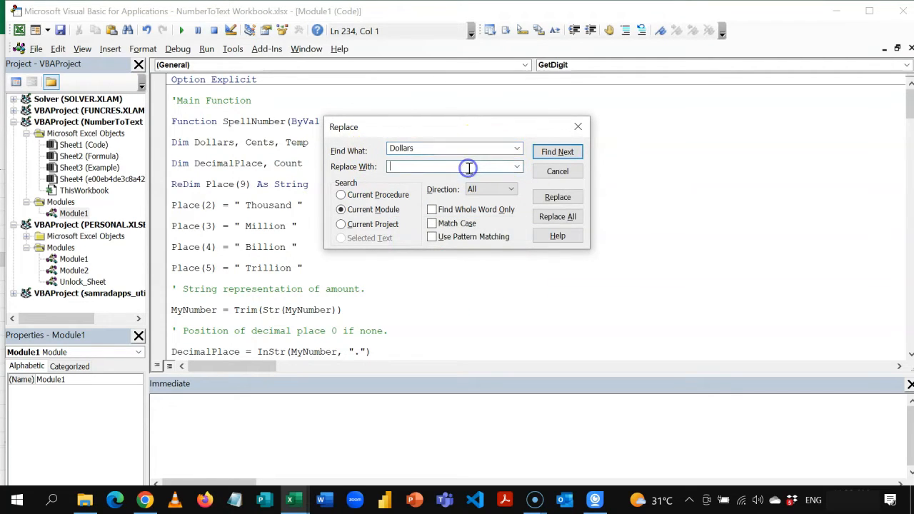
text(Cedis)
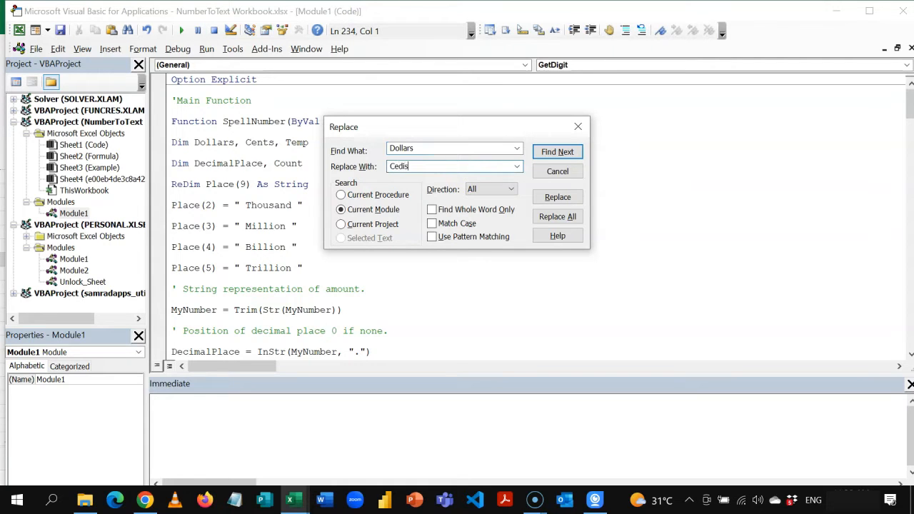
click(557, 217)
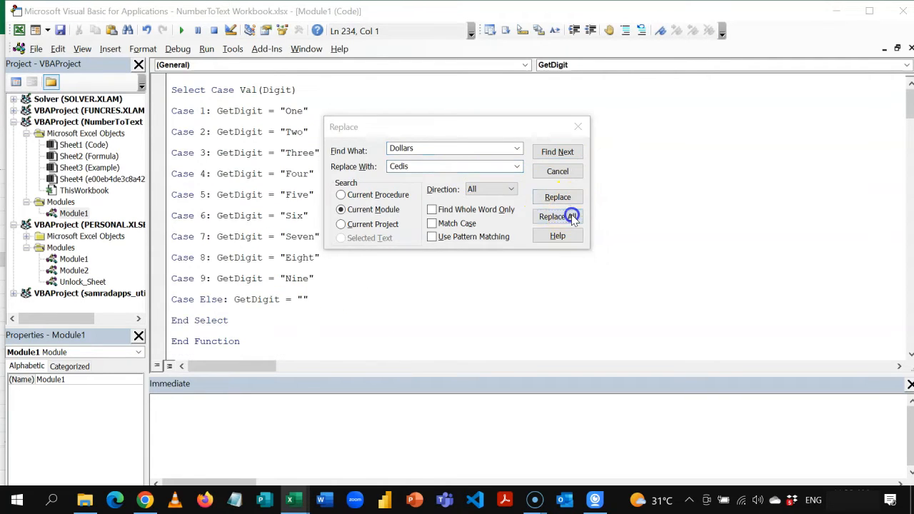
click(557, 217)
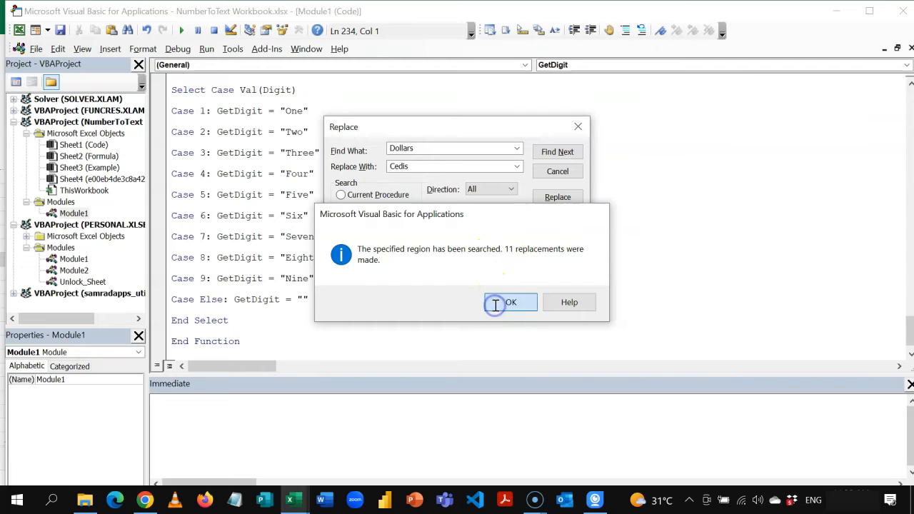
click(512, 302)
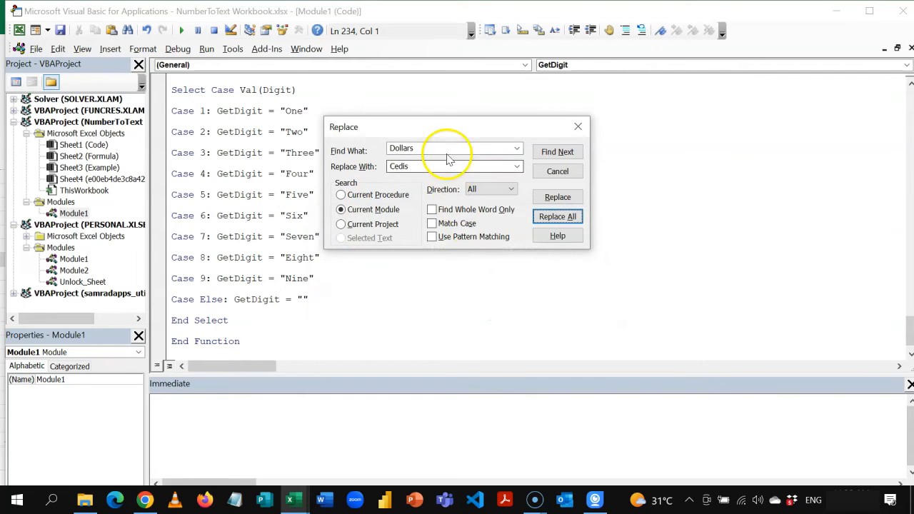
Replace every remaining Dollar with Cedi throughout the module
click(443, 147)
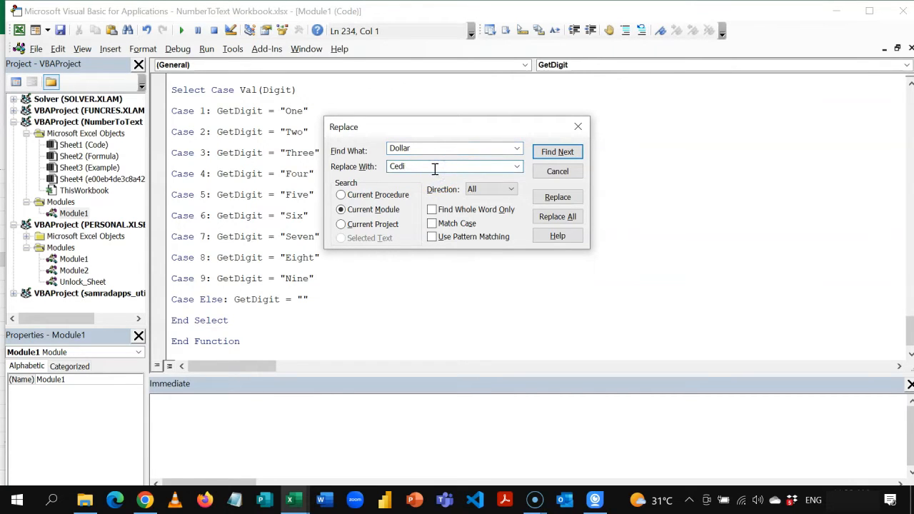
click(557, 217)
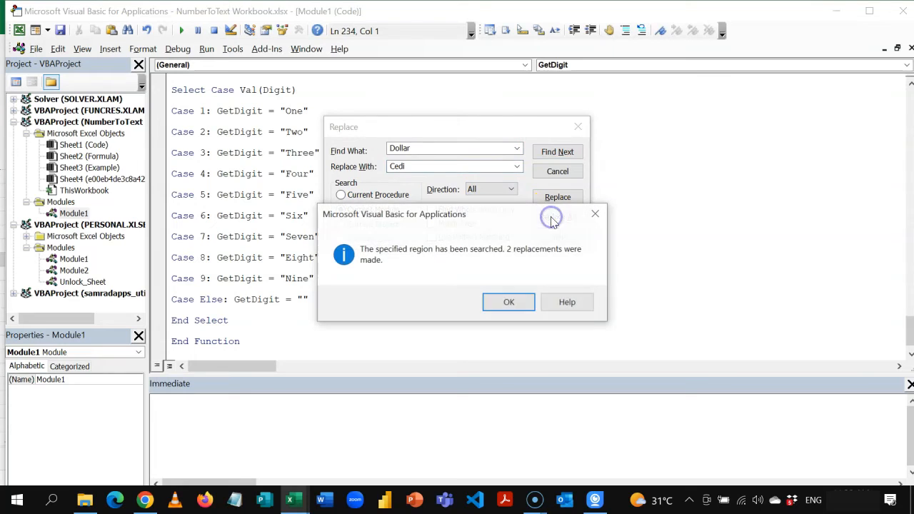
click(508, 301)
text(Cents)
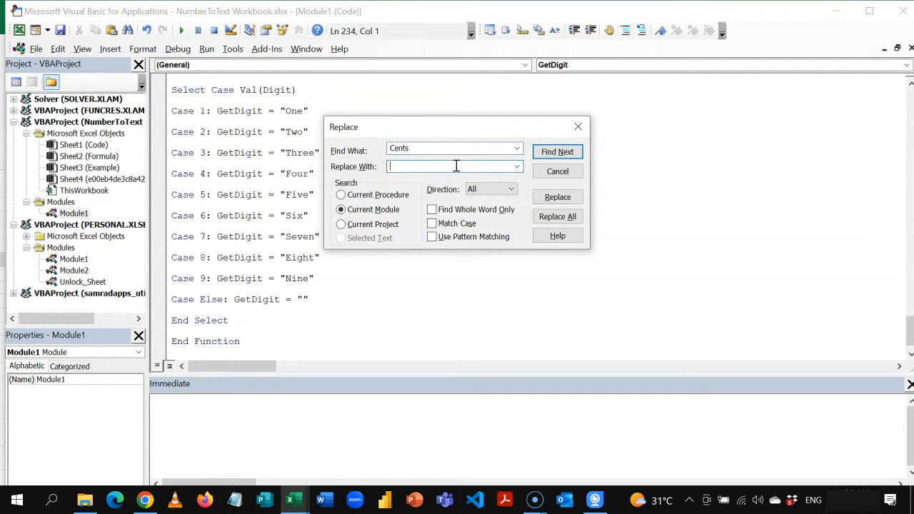
Replace every Cents with Pesewas throughout the module
text(Pesewas)
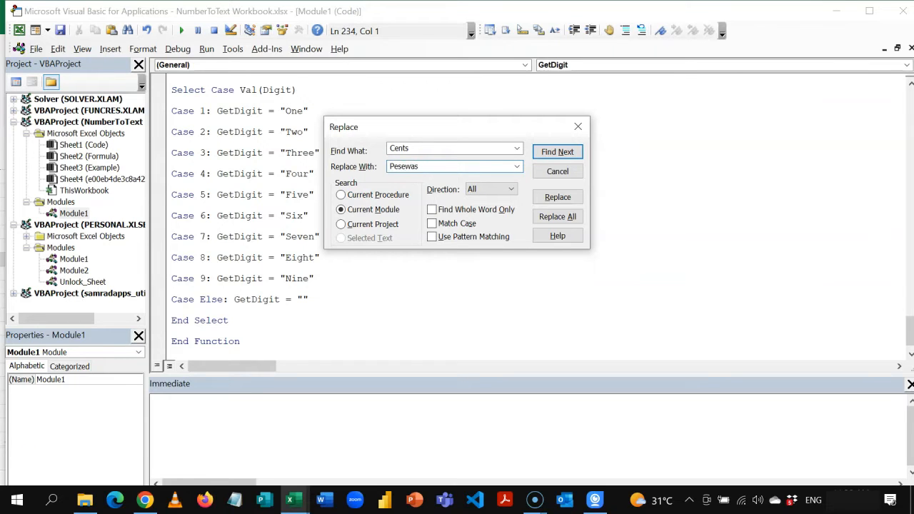
click(556, 217)
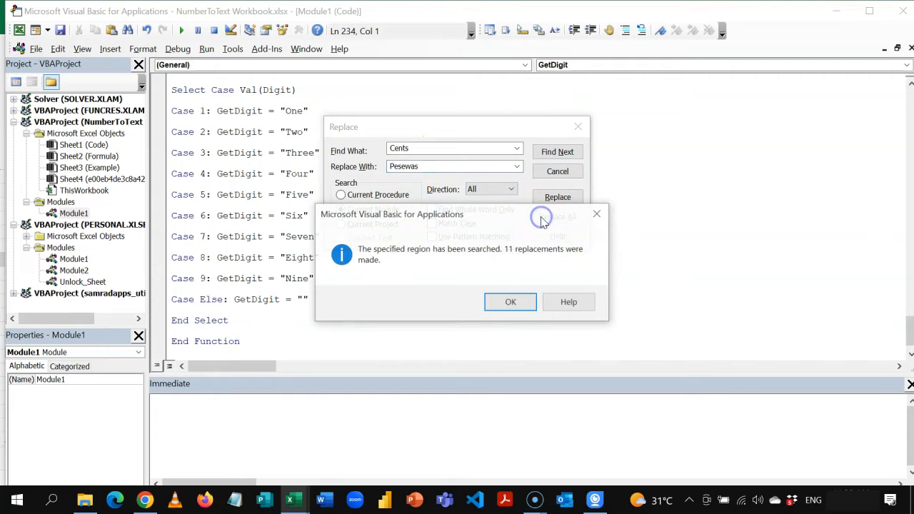
click(511, 301)
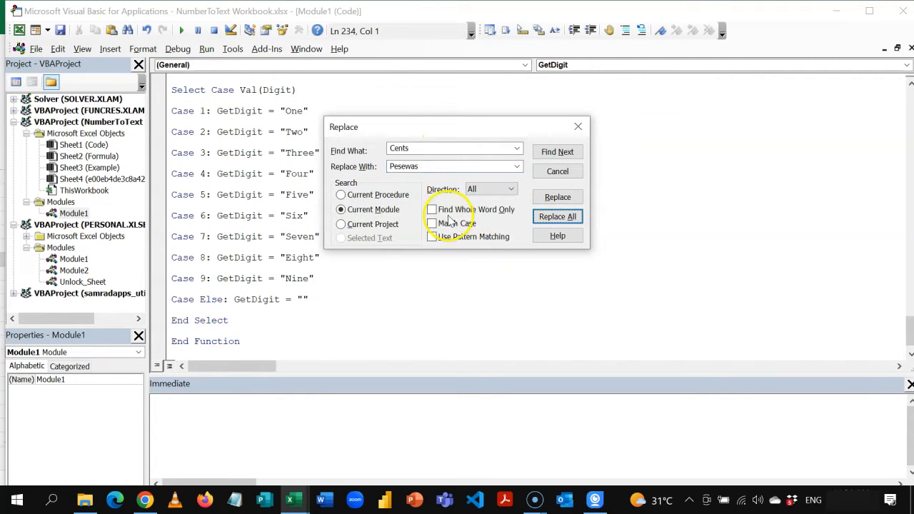
Replace the leftover singular Cent with Pesewa throughout the module
click(431, 148)
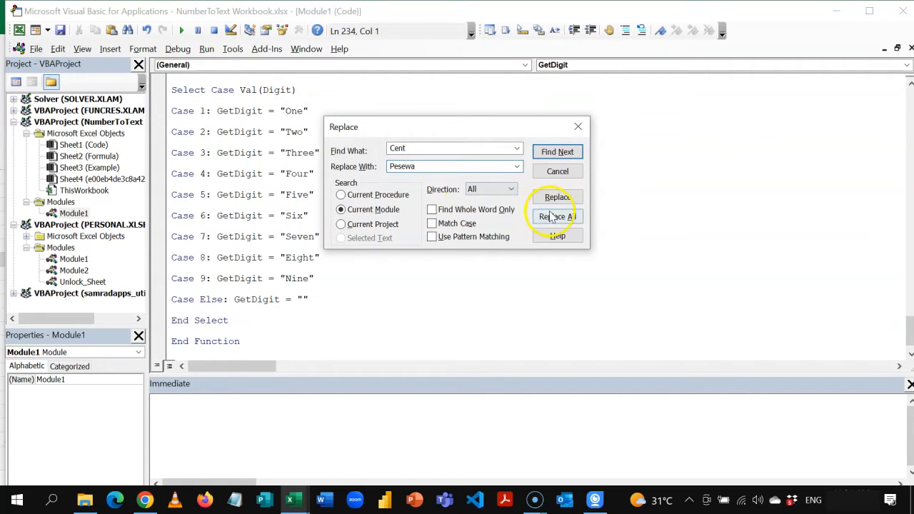
click(557, 217)
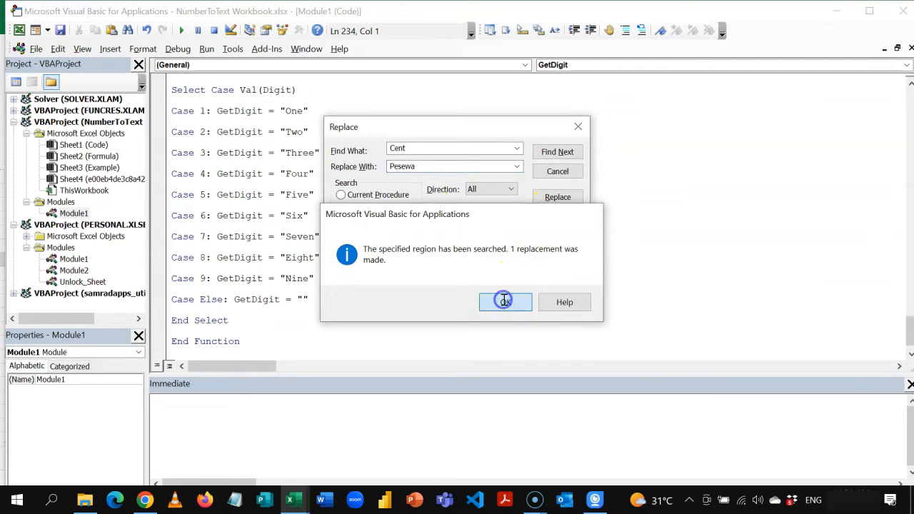
click(506, 301)
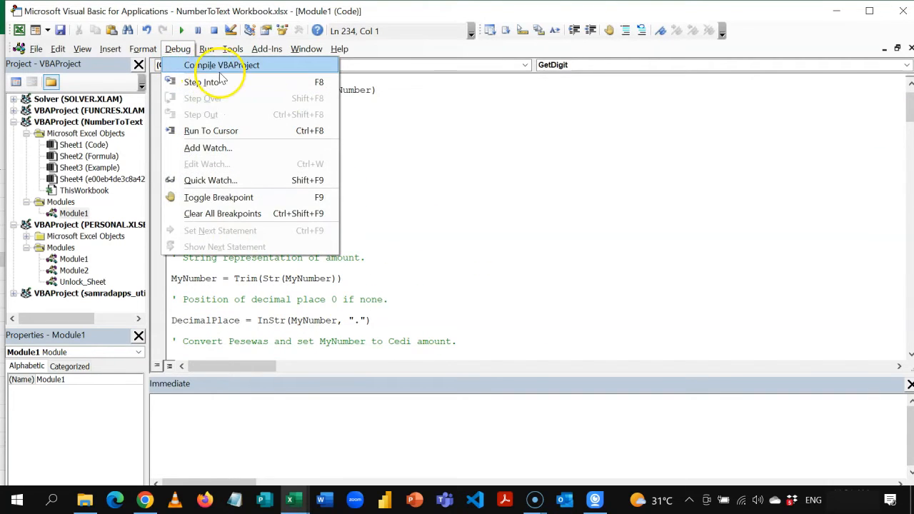
Compile the VBA project, dismiss the errors and join the GetDigit call onto one line
click(226, 66)
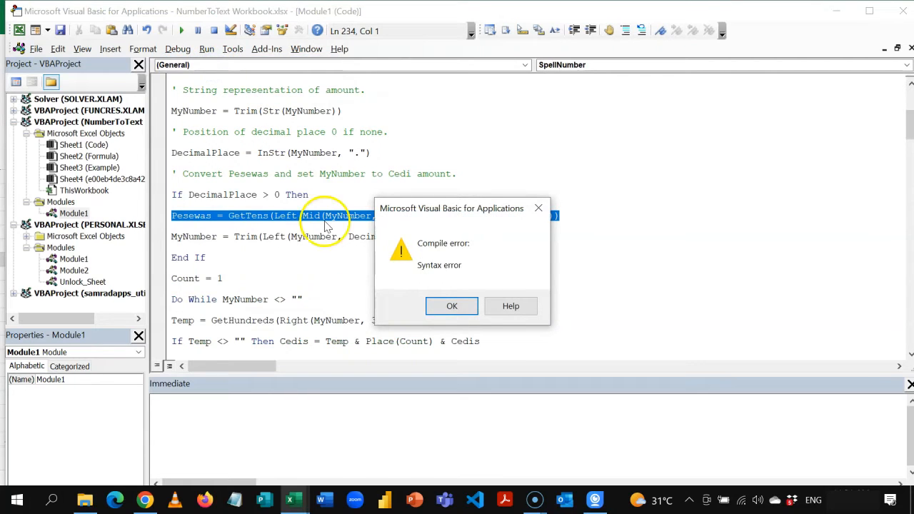
click(451, 305)
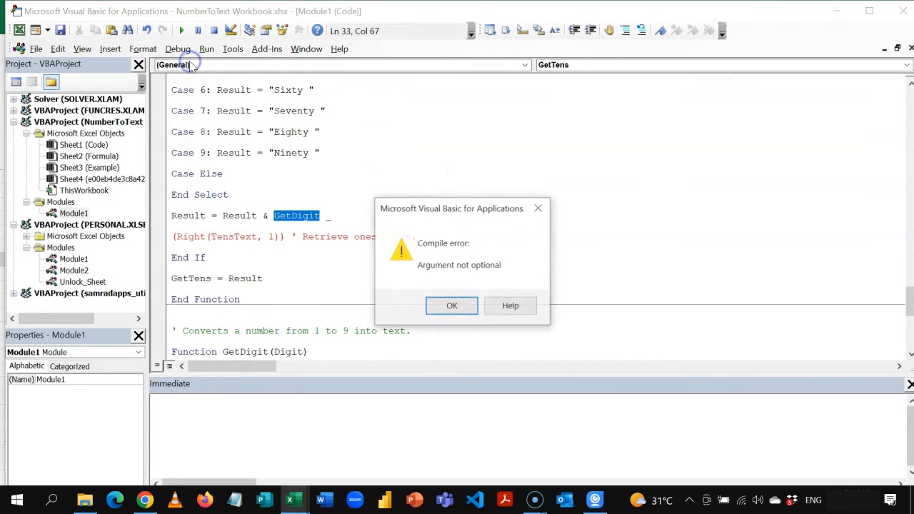
click(451, 306)
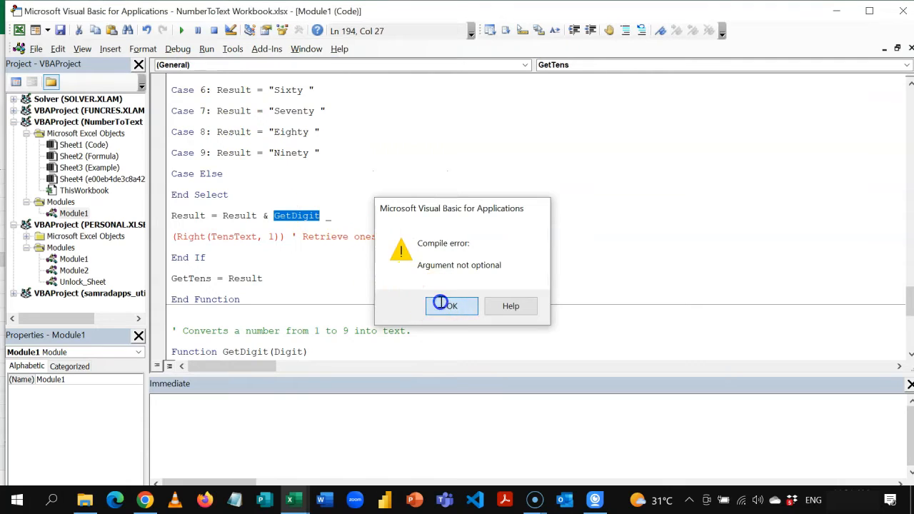
click(451, 305)
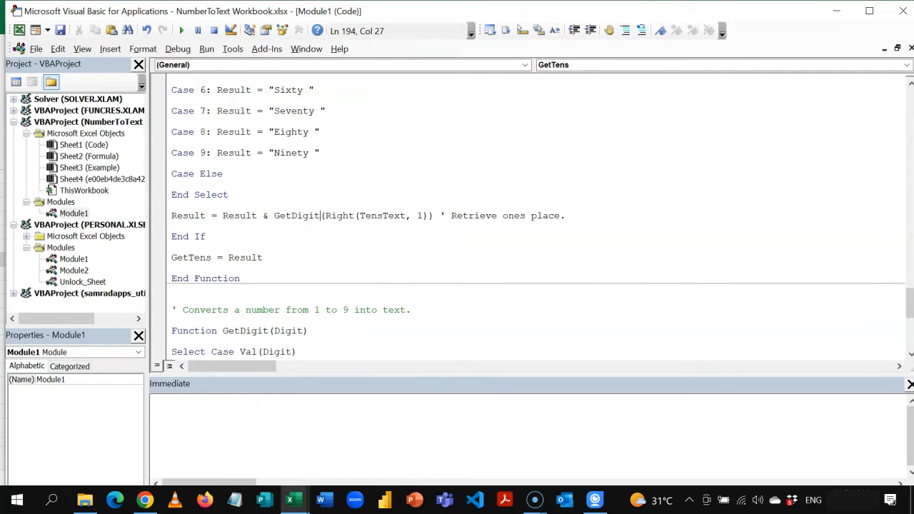
click(440, 216)
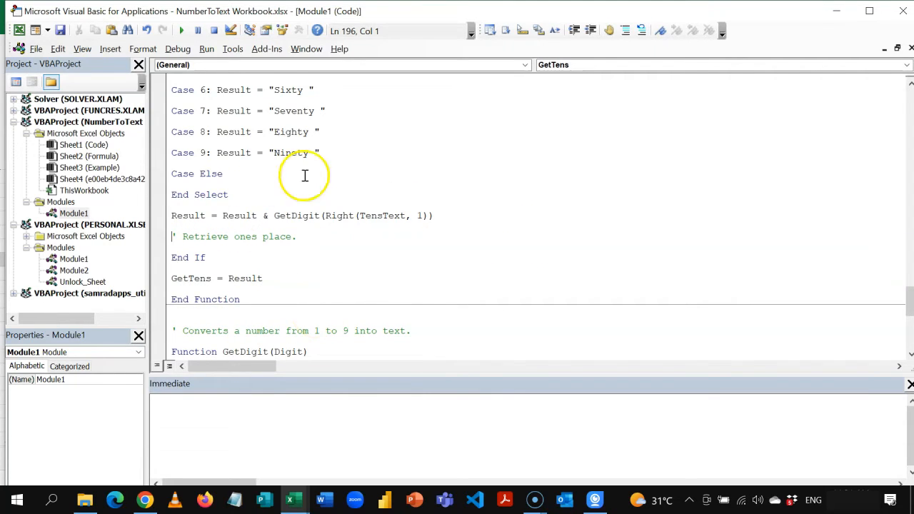
mouse_move(306, 258)
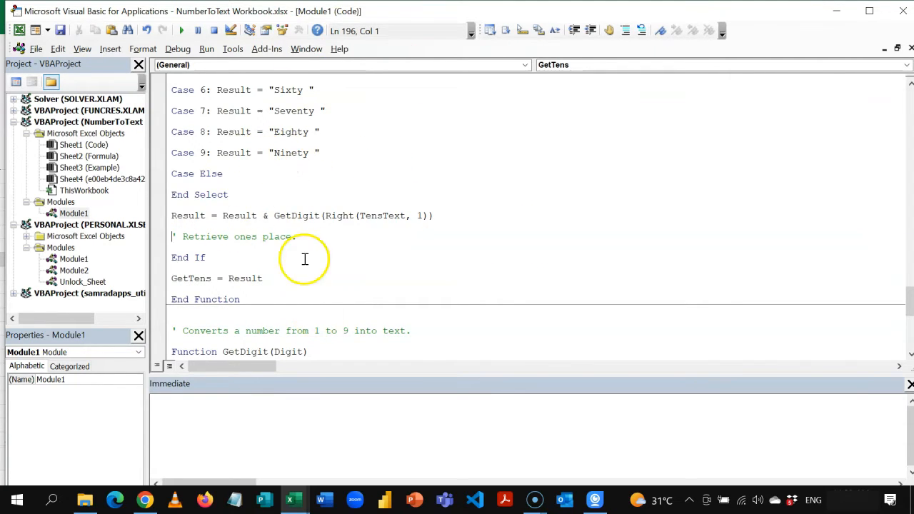
mouse_move(323, 209)
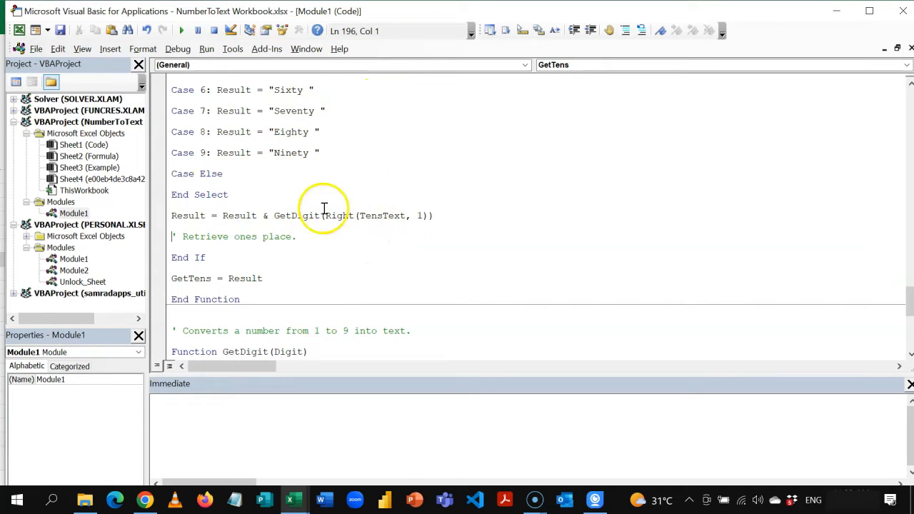
mouse_move(283, 151)
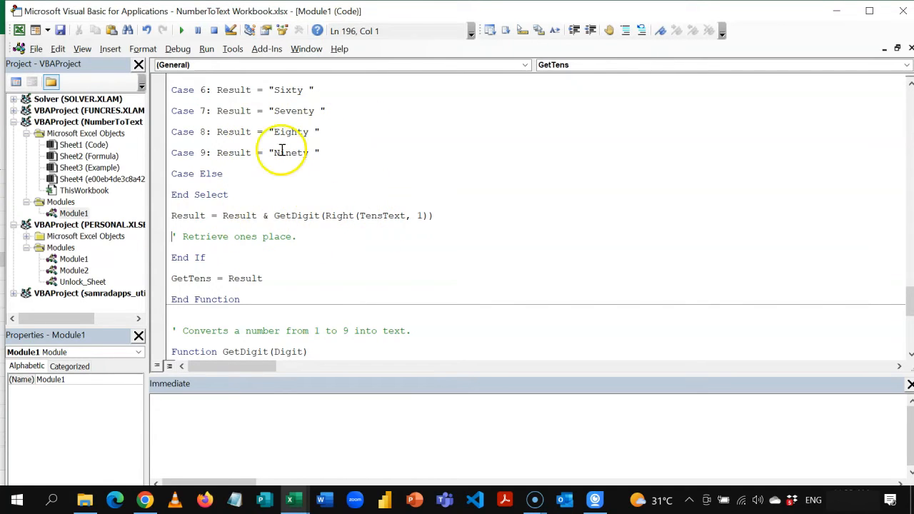
mouse_move(350, 287)
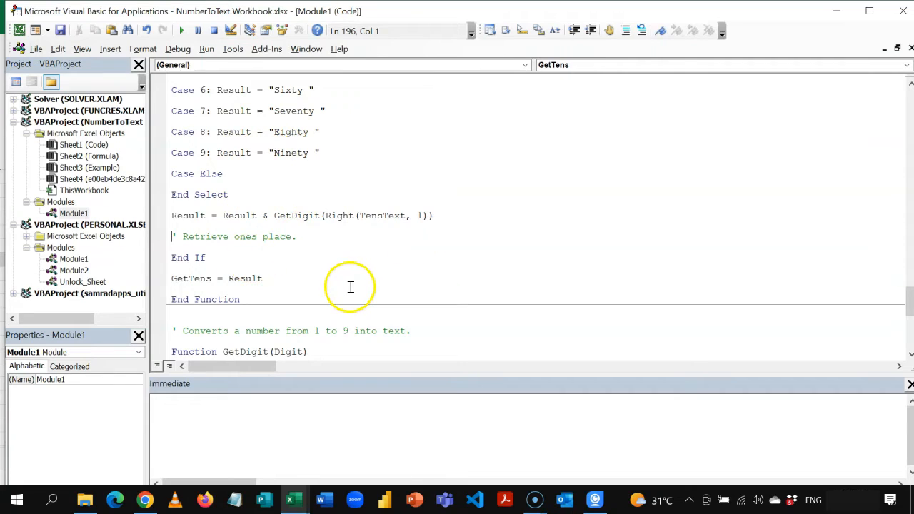
mouse_move(322, 280)
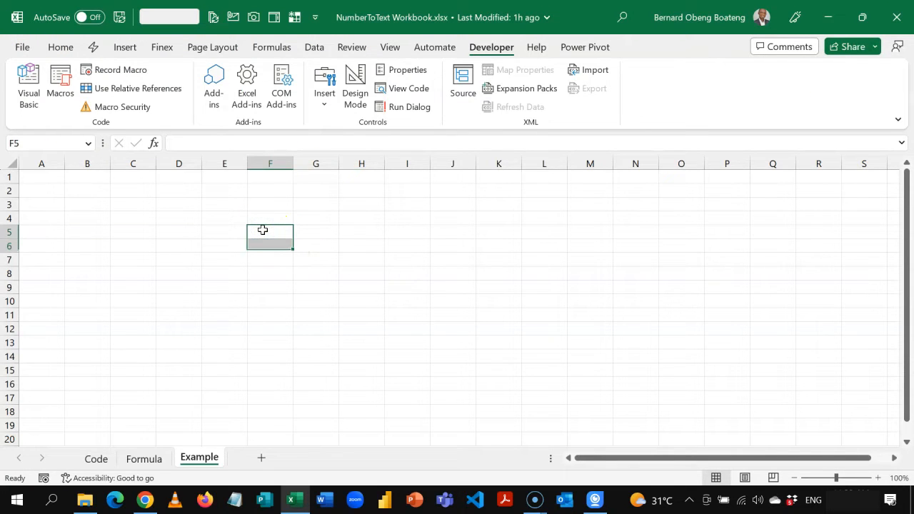
Enter =RANDBETWEEN(1000,9999) in F5 to generate random four-digit numbers
text(=r)
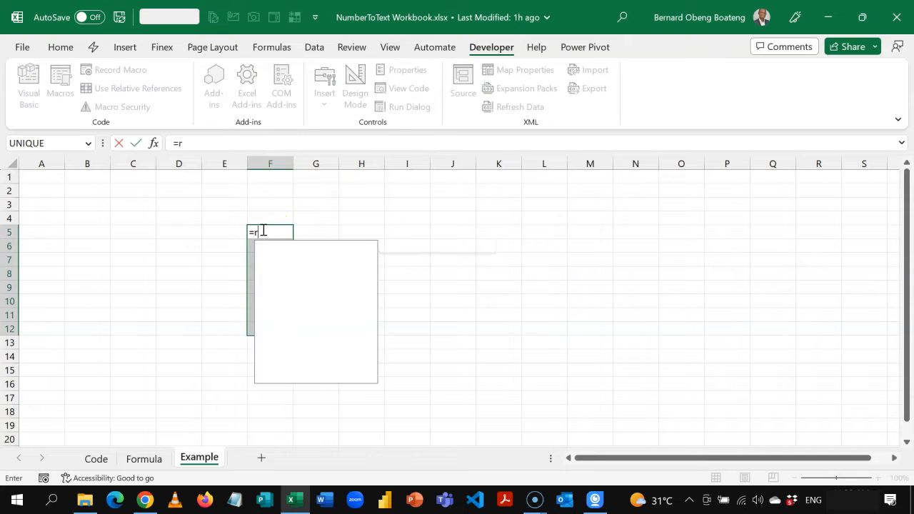
text(ANDBETWEEN()
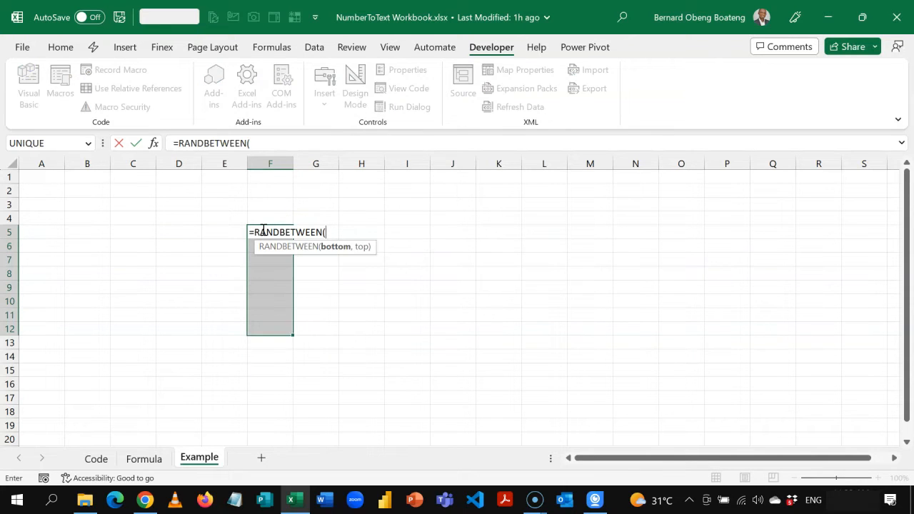
text(1000,9)
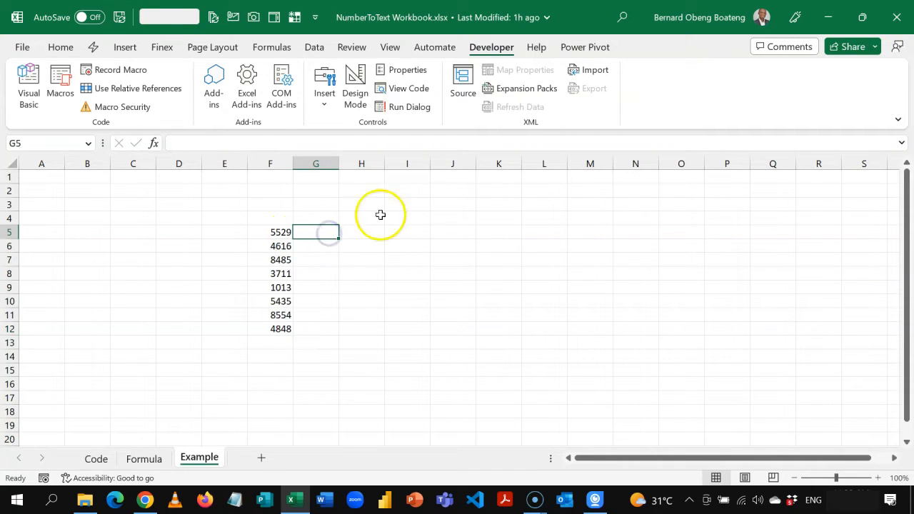
Enter =SpellNumber(F5) in G5 to spell the number out in words
text(=SpellNumber()
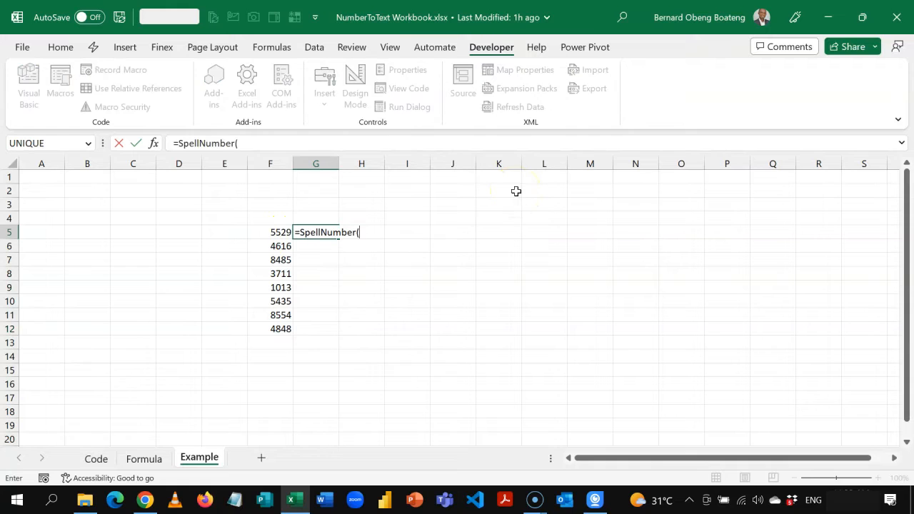
key(BackSpace)
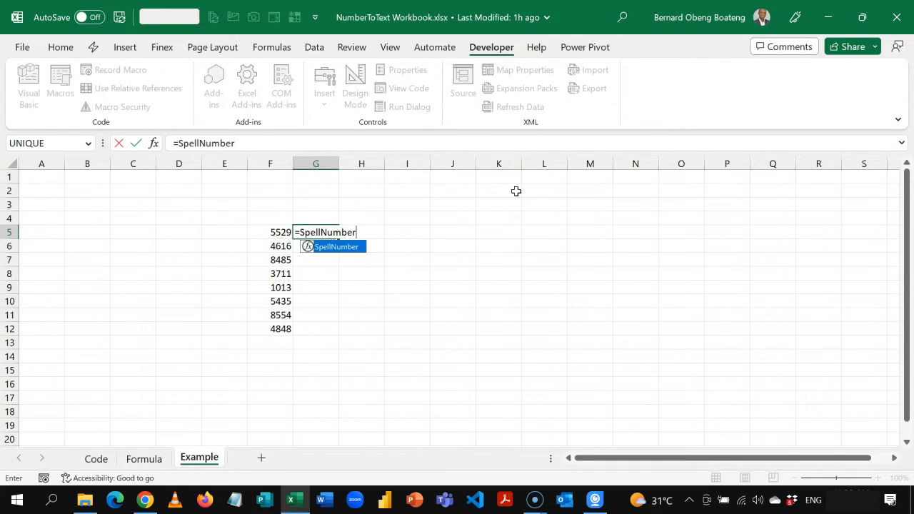
text(()
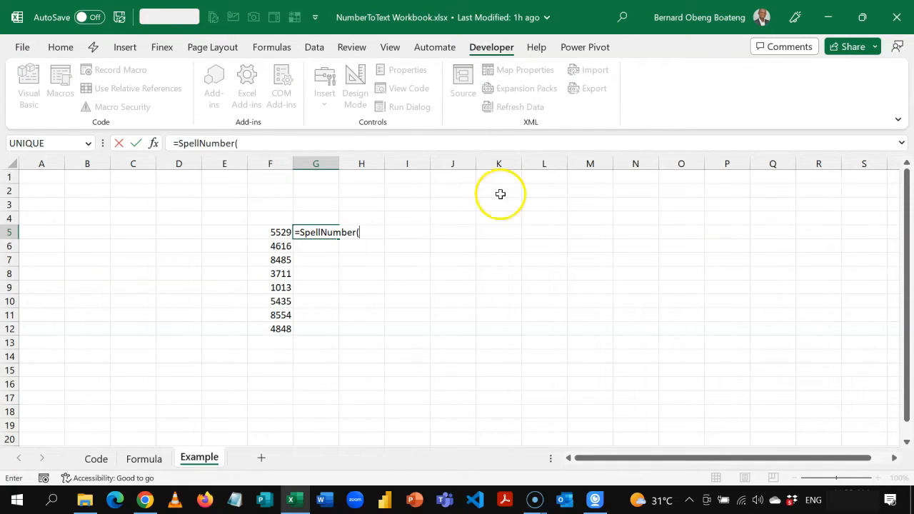
click(270, 231)
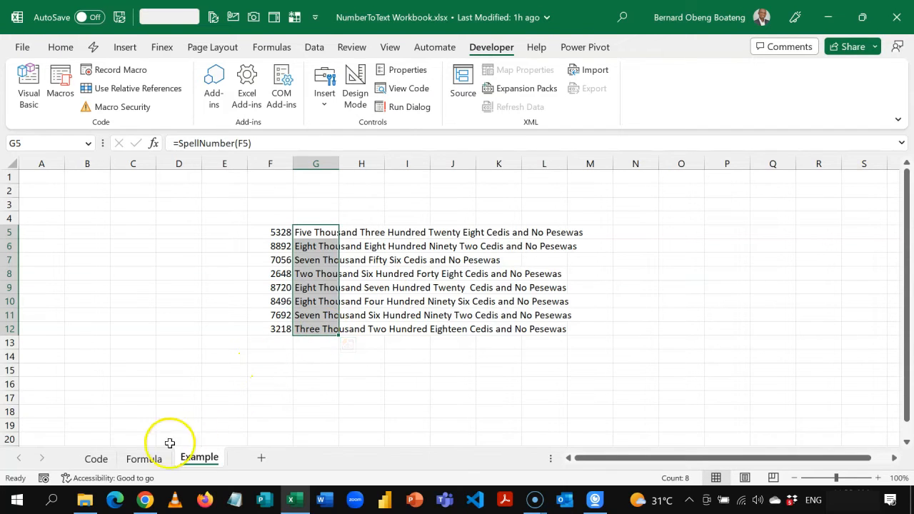
click(143, 458)
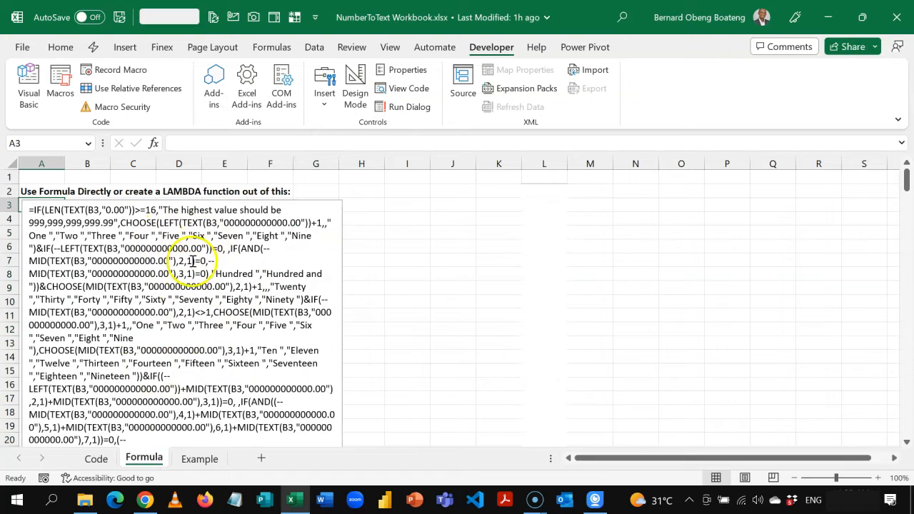
mouse_move(39, 214)
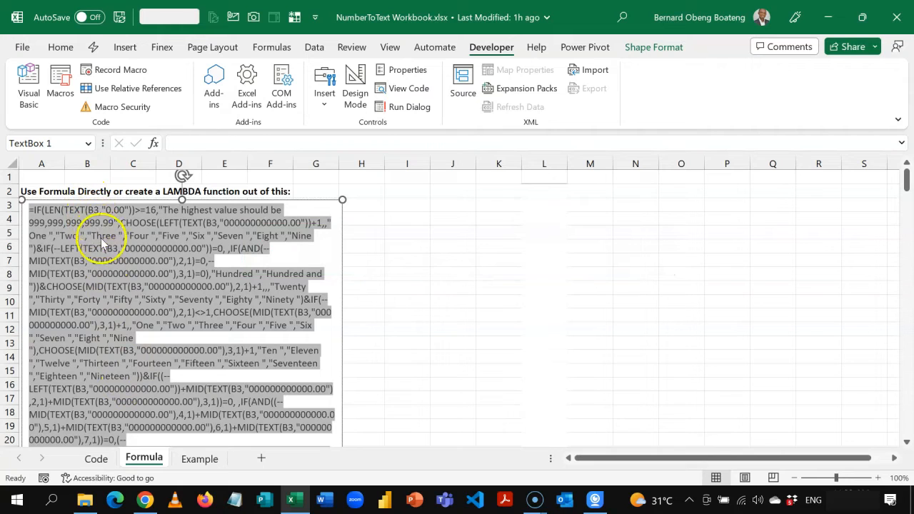
click(200, 458)
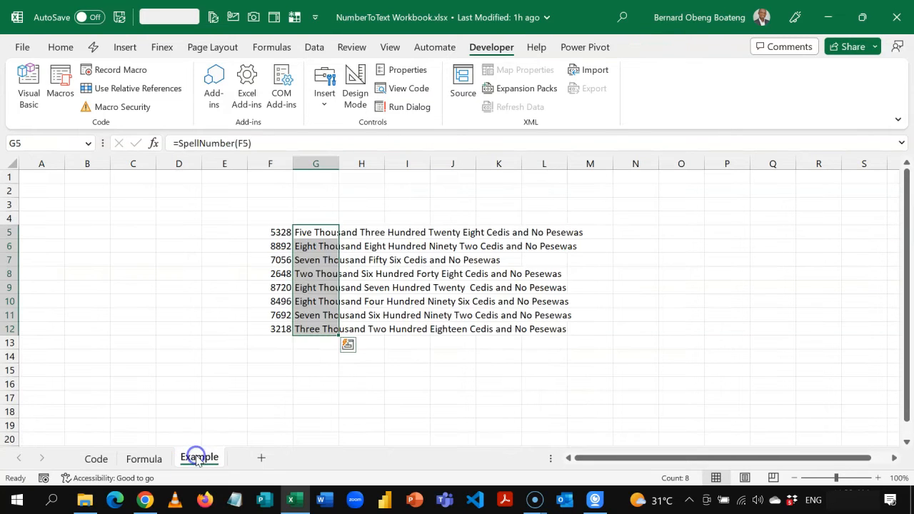
mouse_move(261, 457)
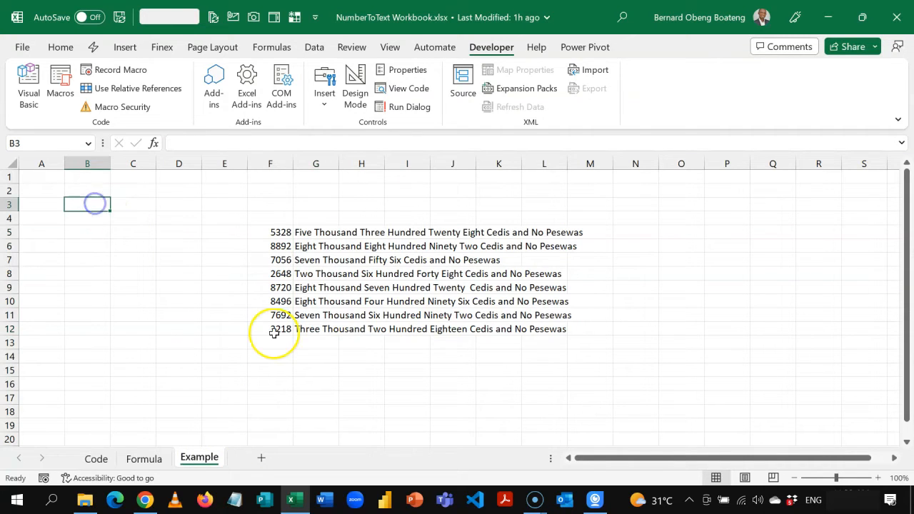
Enter 56777 in B3, select its wording in C3 and show the Formulas ribbon
text(56777)
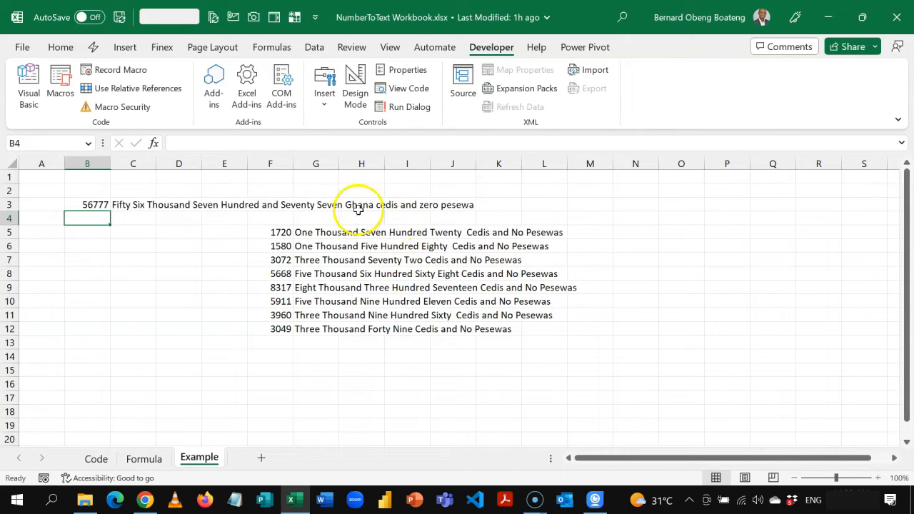
mouse_move(149, 191)
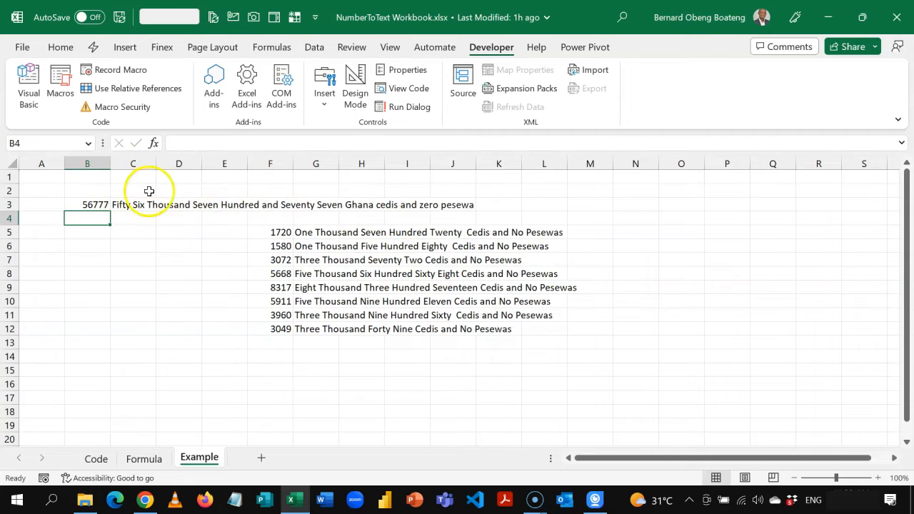
click(132, 206)
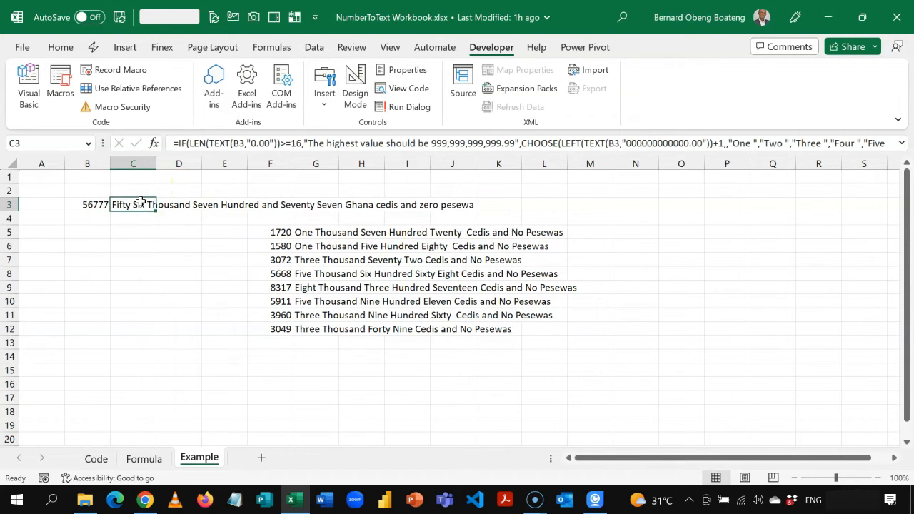
mouse_move(243, 146)
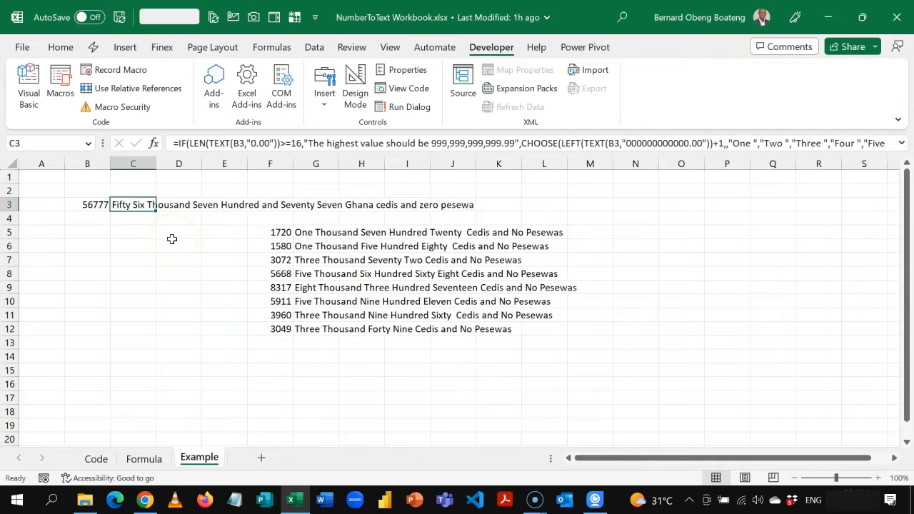
click(272, 46)
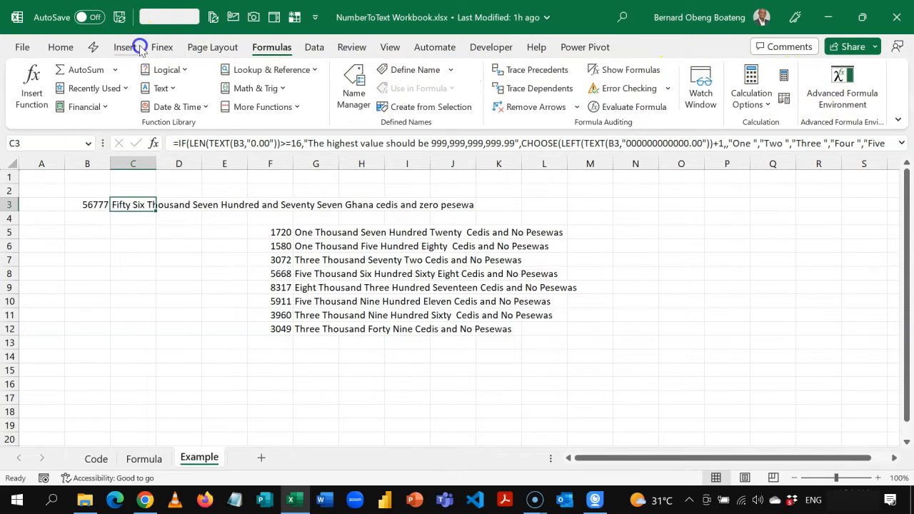
click(124, 46)
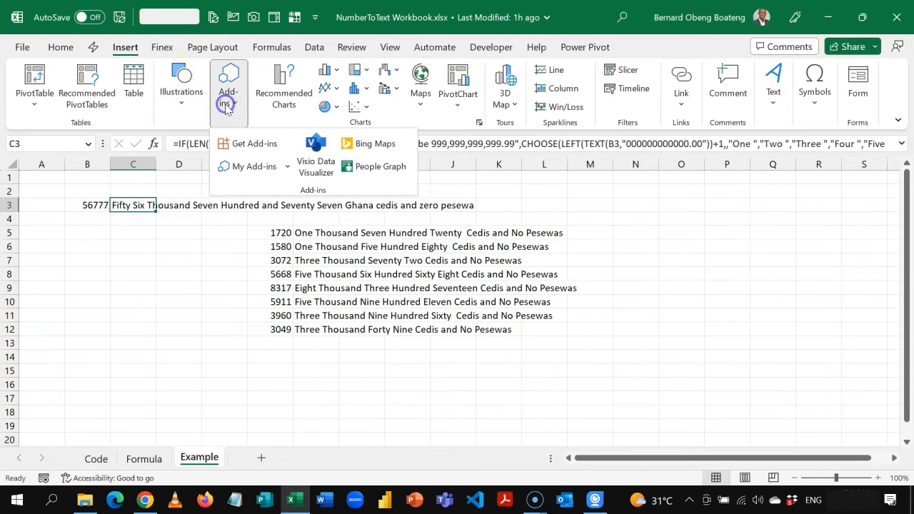
mouse_move(254, 143)
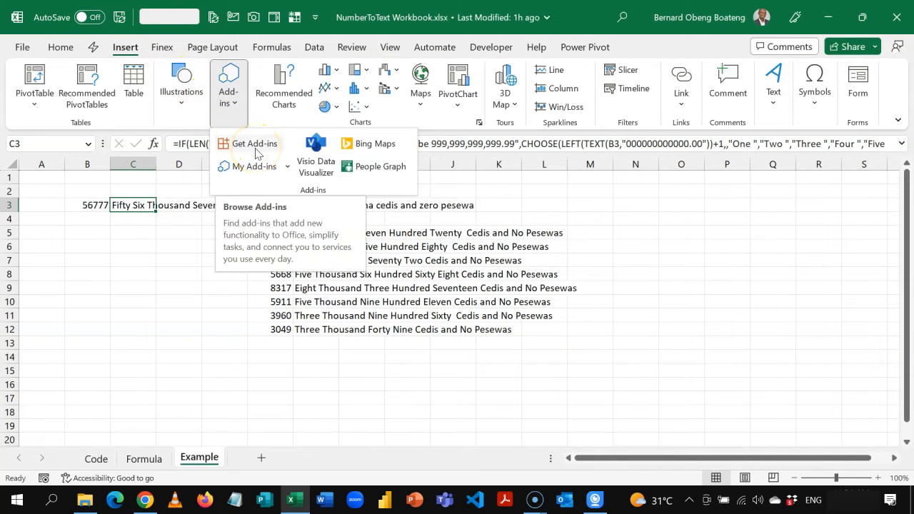
mouse_move(254, 143)
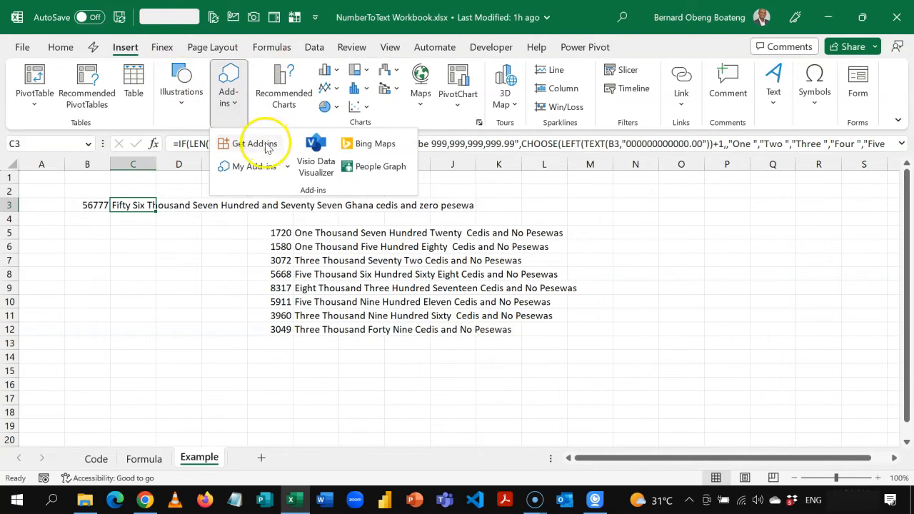
click(254, 143)
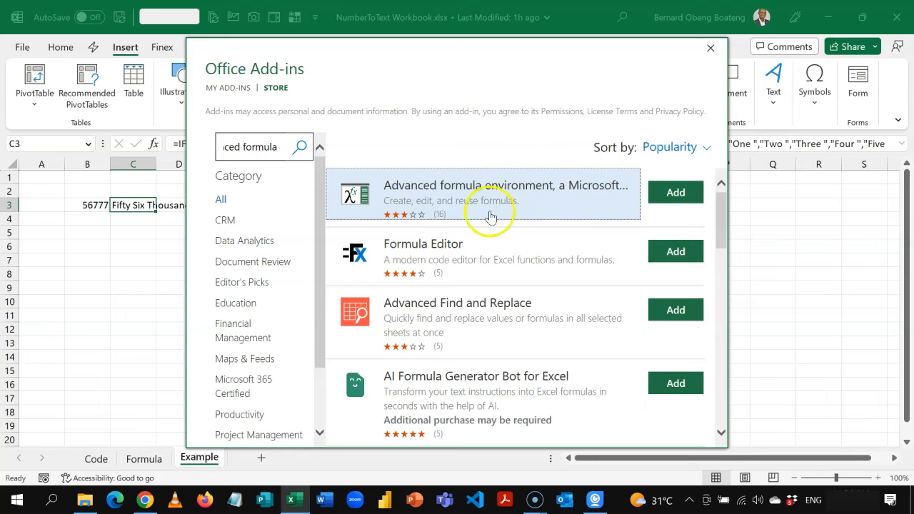
mouse_move(710, 49)
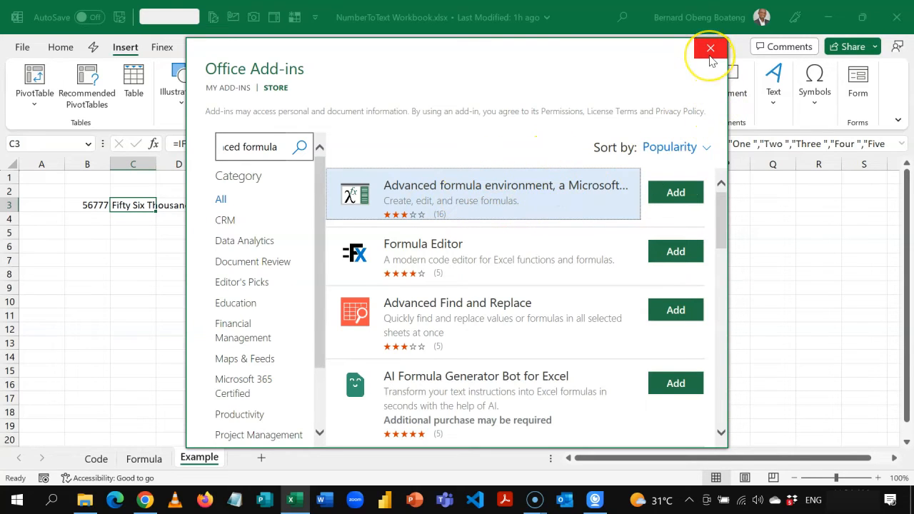
click(709, 48)
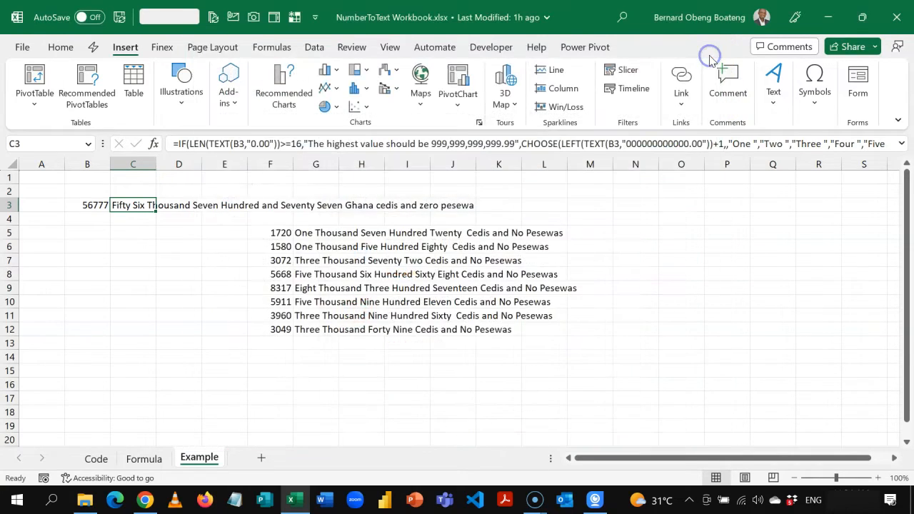
click(271, 47)
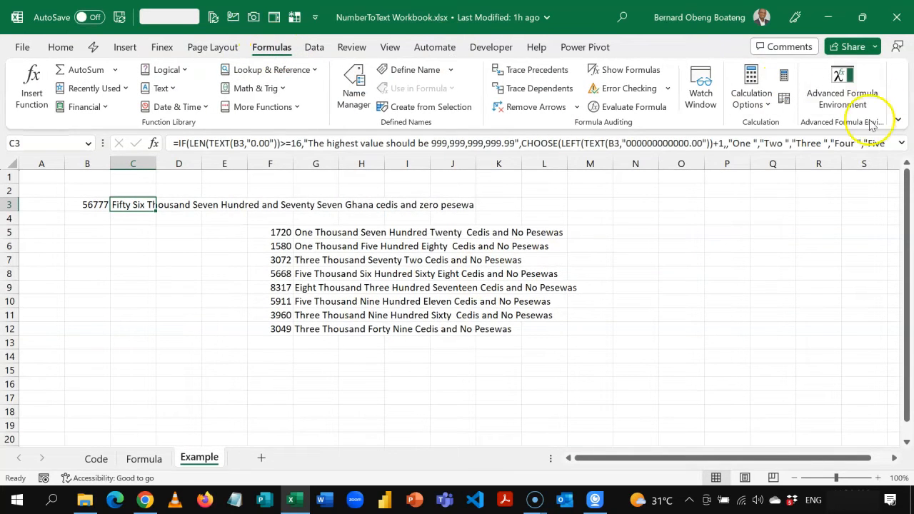
mouse_move(842, 86)
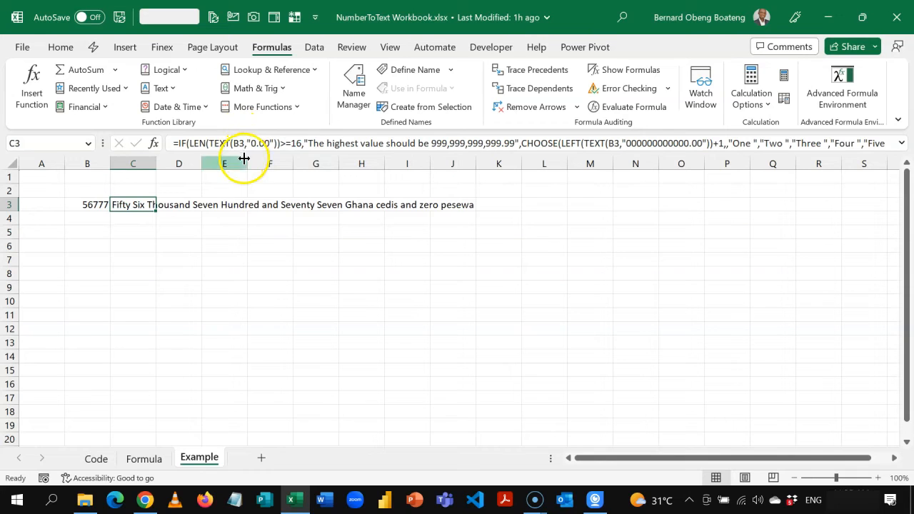
mouse_move(231, 140)
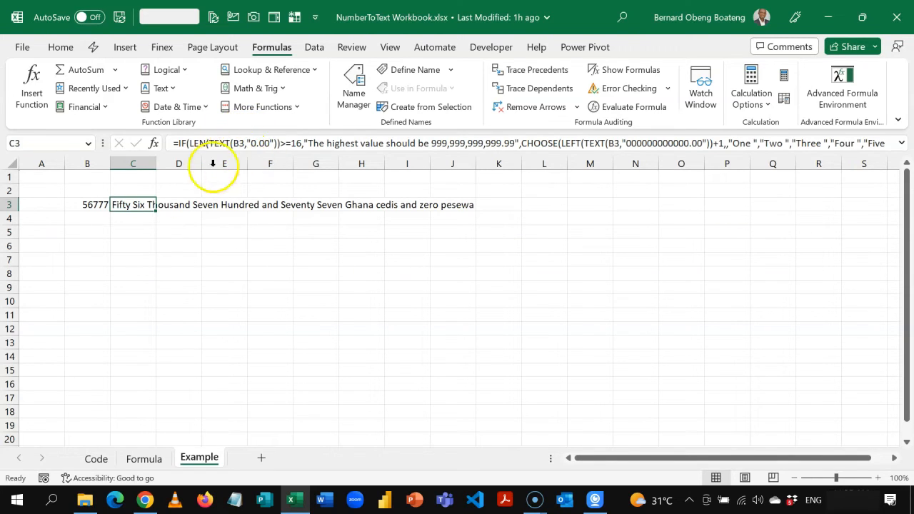
Select cells B3 and C3 holding the 56777 example and its wording
click(87, 206)
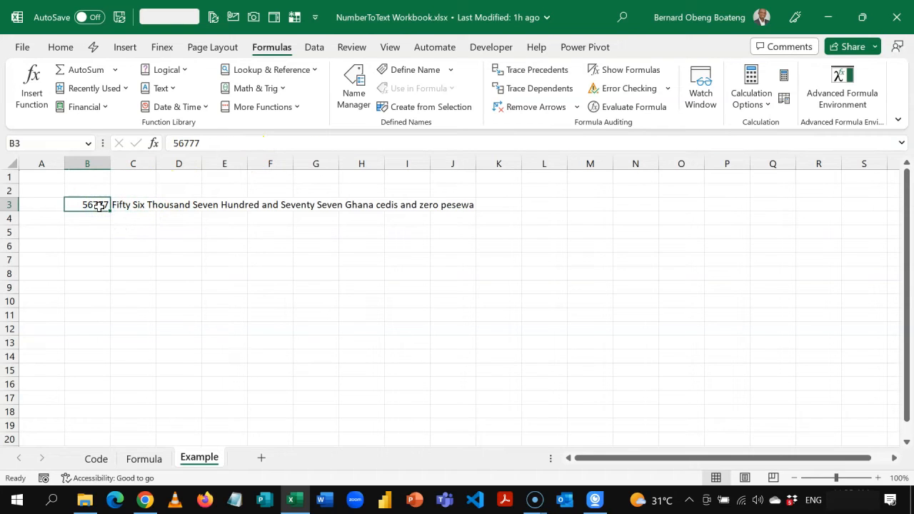
drag(87, 205, 132, 205)
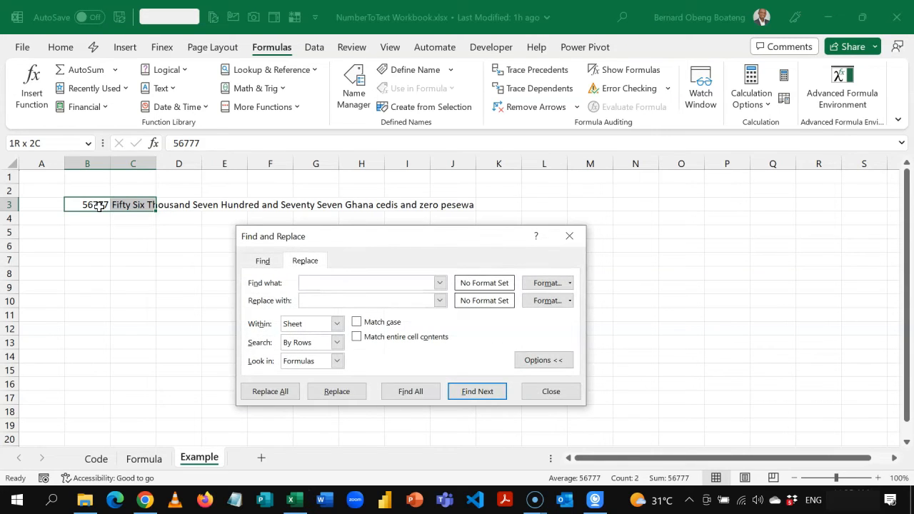
Replace all 65 B3 references in the C3 formula with the name number
text(b3)
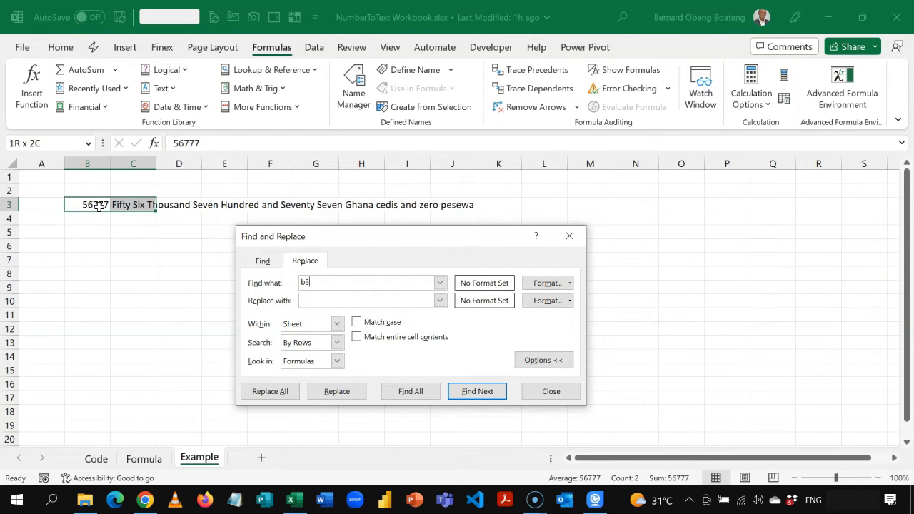
text(3)
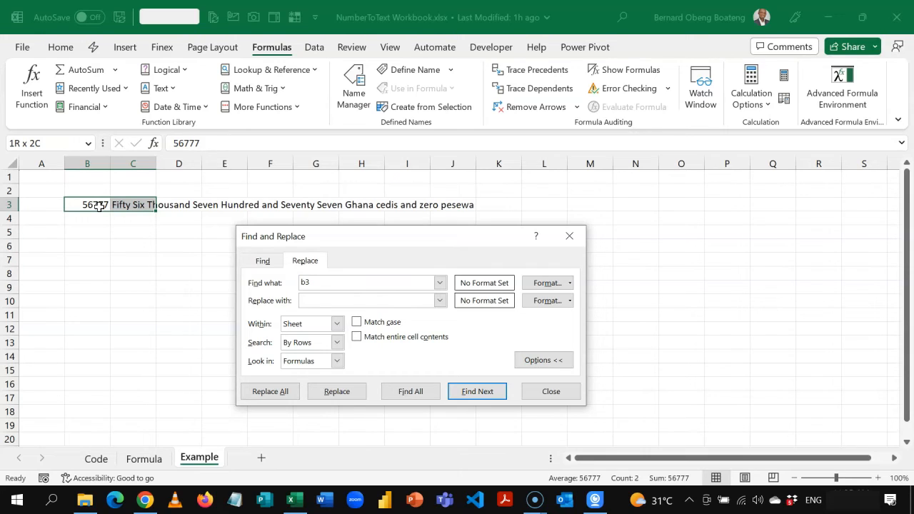
text(number)
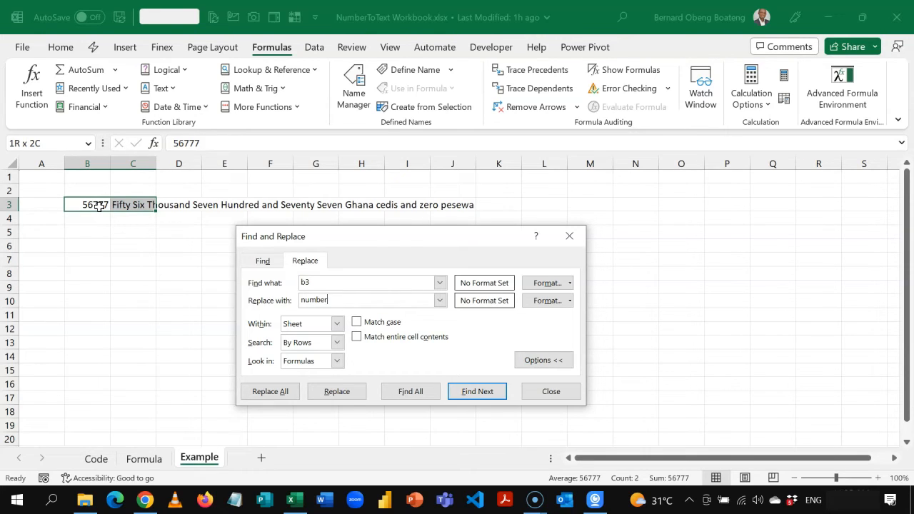
click(268, 391)
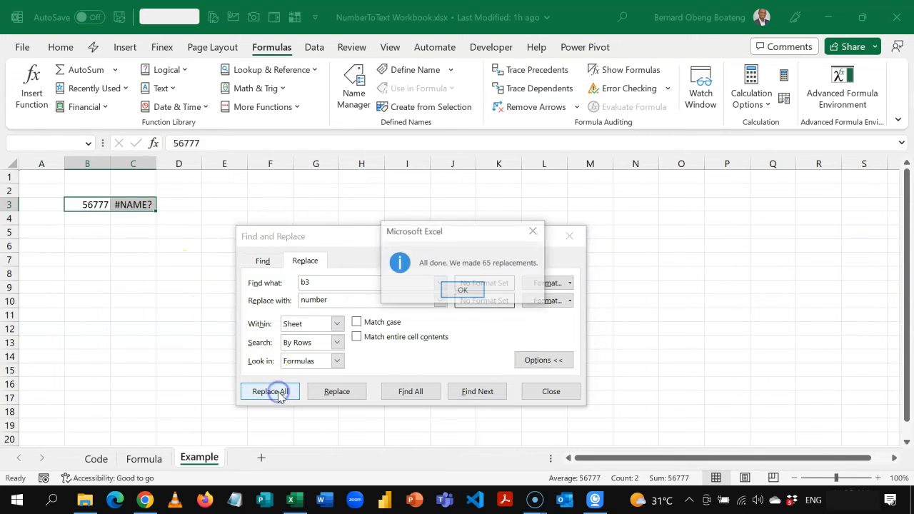
click(462, 290)
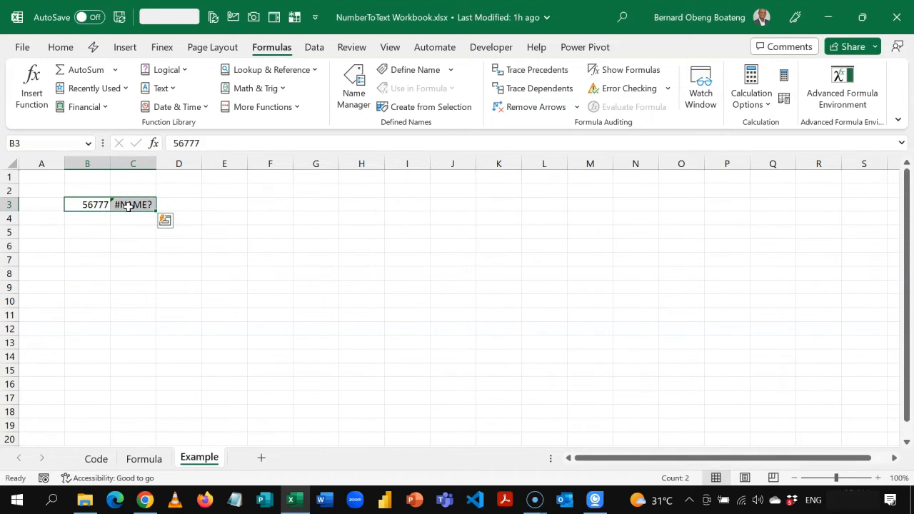
click(132, 204)
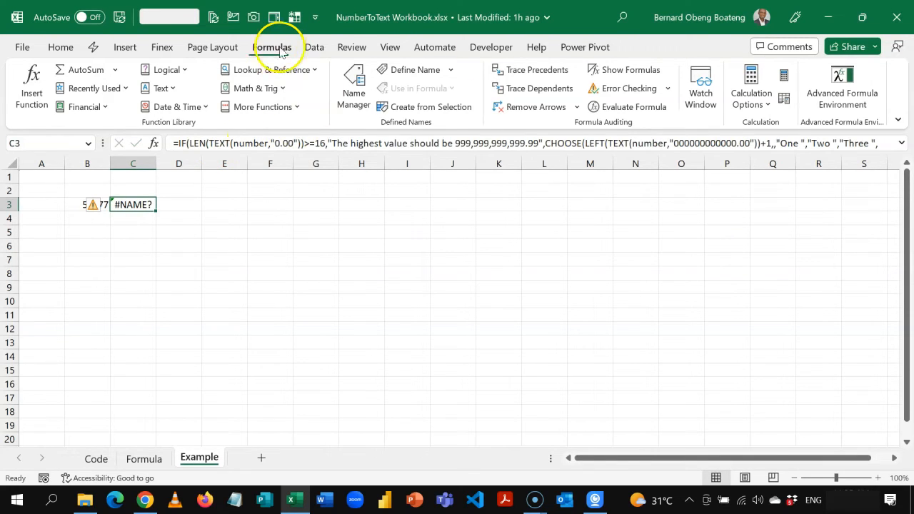
Launch the Advanced Formula Environment from the Formulas ribbon to view C3's formula
click(841, 86)
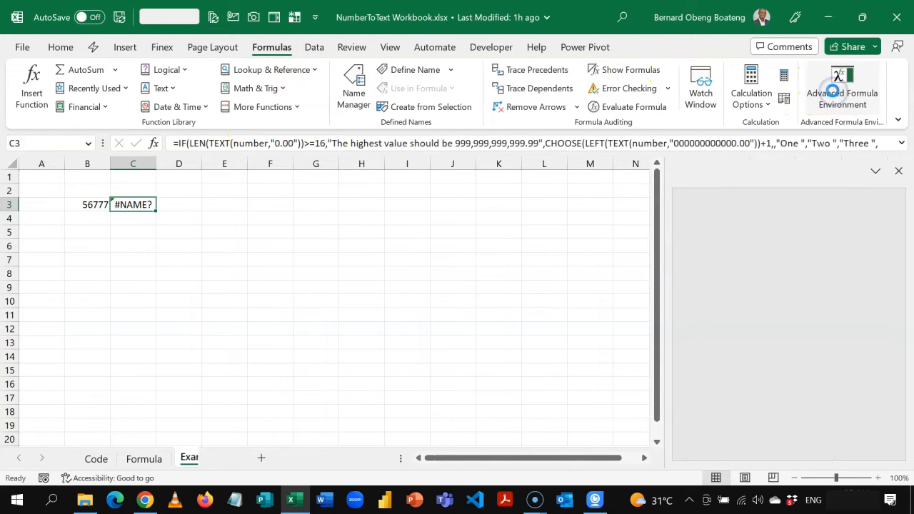
click(842, 86)
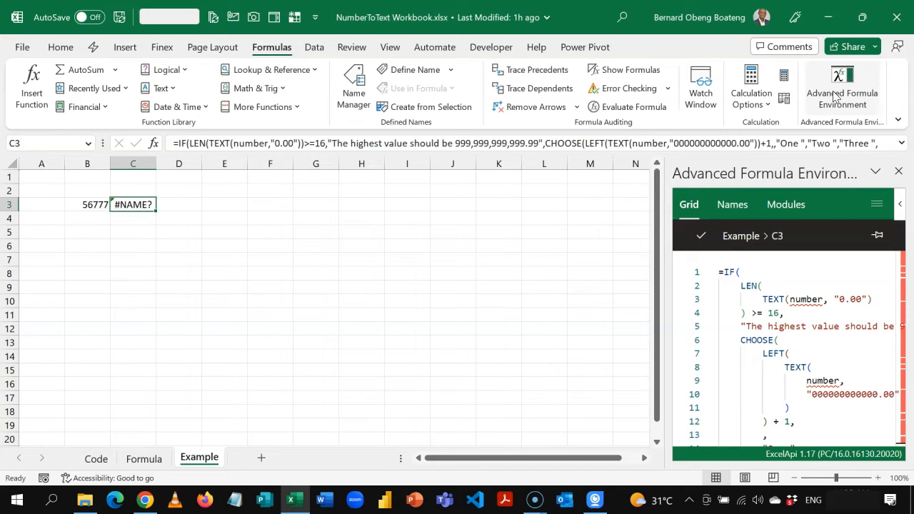
Start a new named function called NumbertoText in the Names list
click(731, 204)
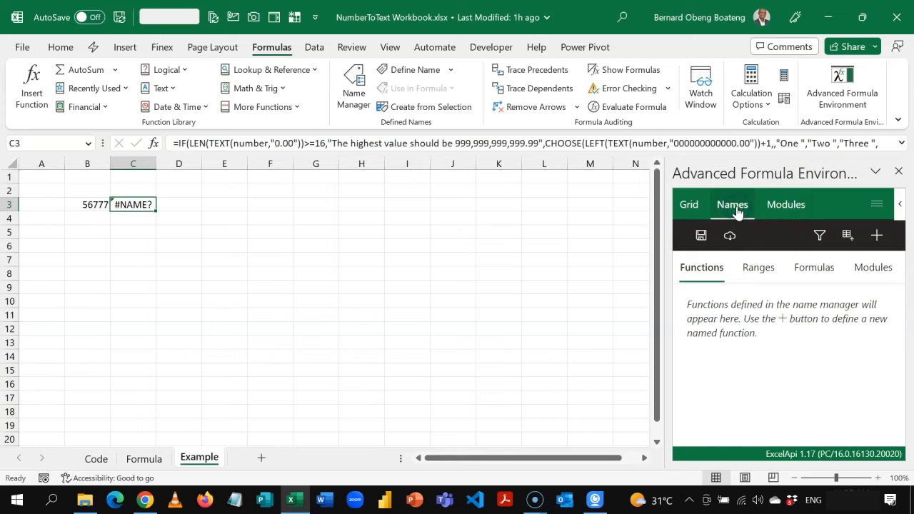
click(877, 235)
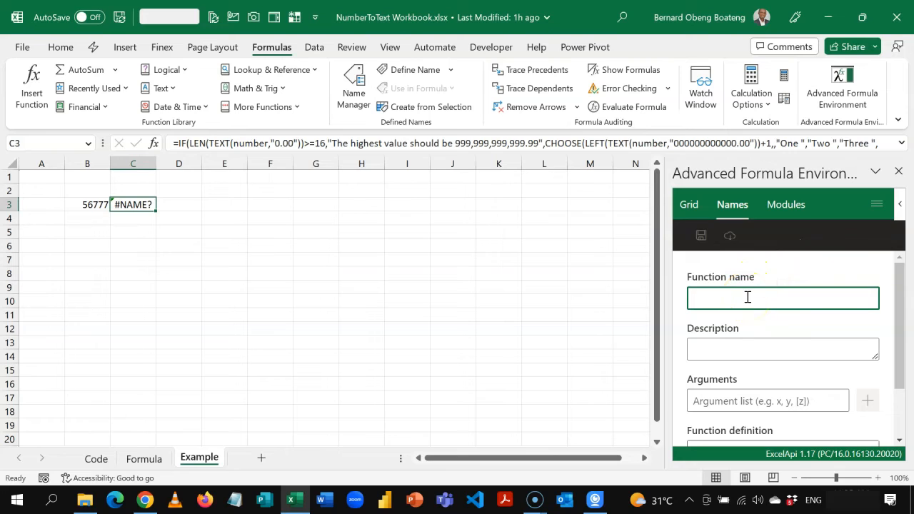
text(N)
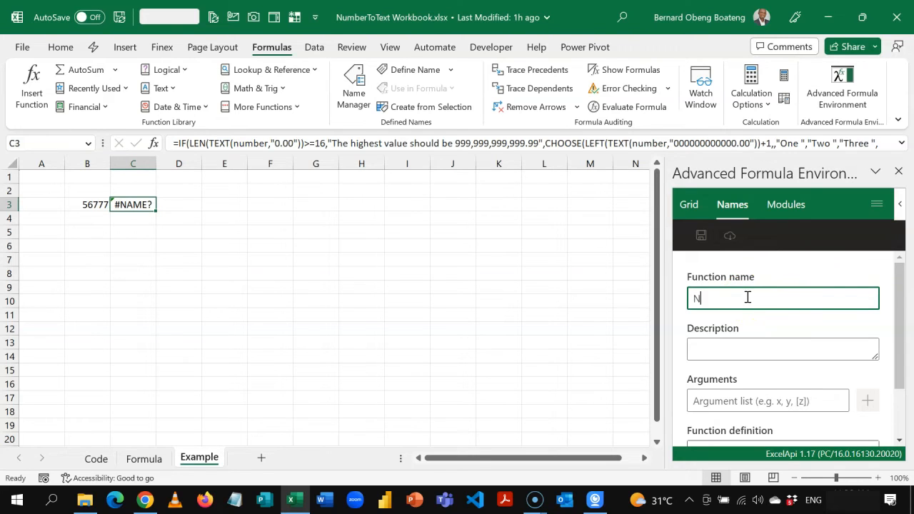
text(umbertoText)
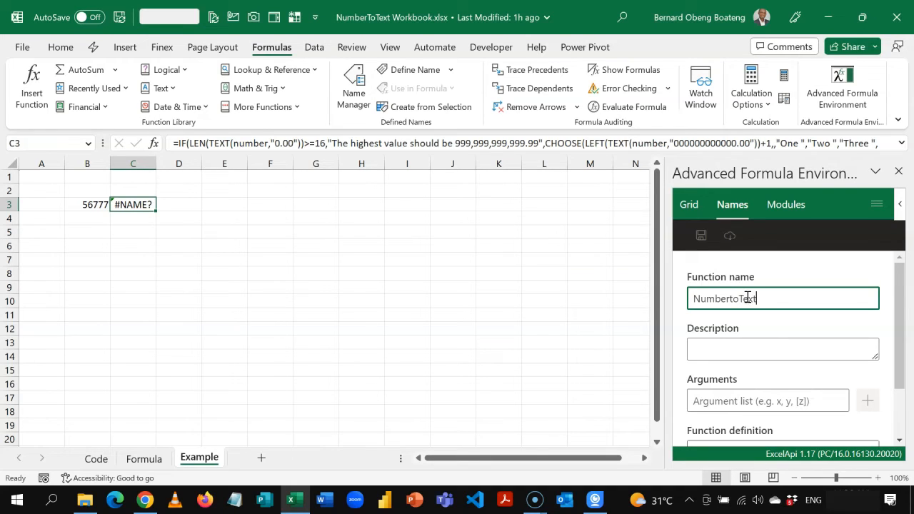
Describe it as converting a number to text, add the number argument and save the function
click(783, 348)
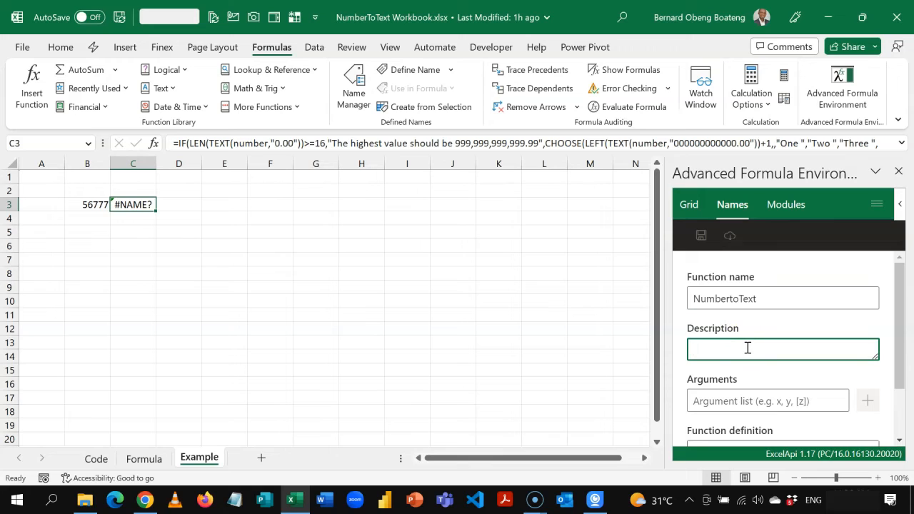
text(Converts a Number to)
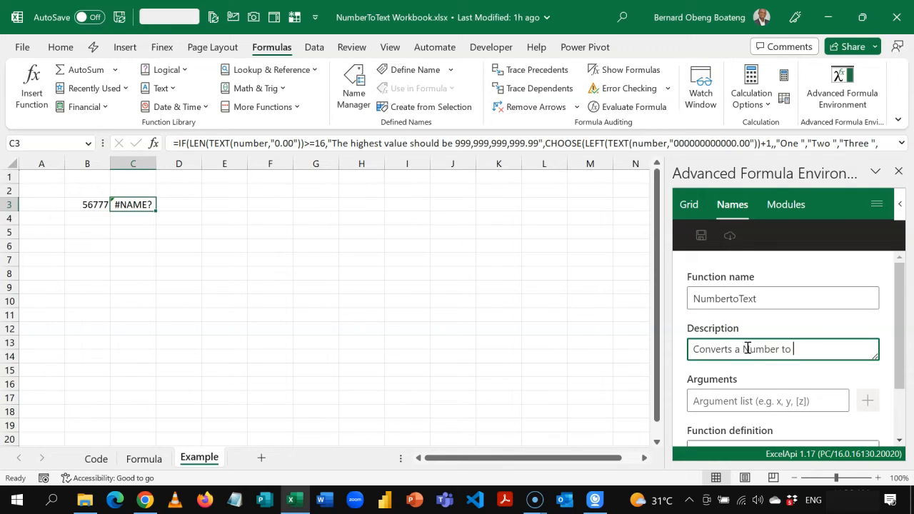
text(Text)
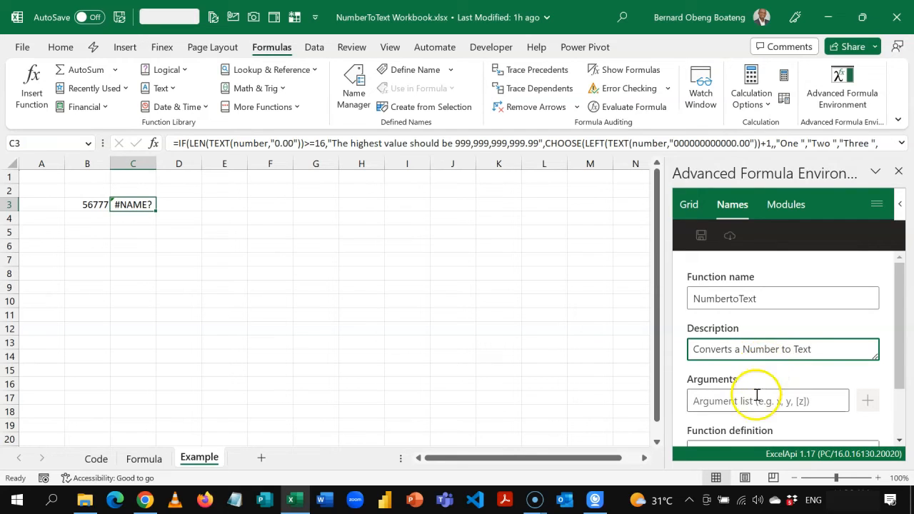
text(number)
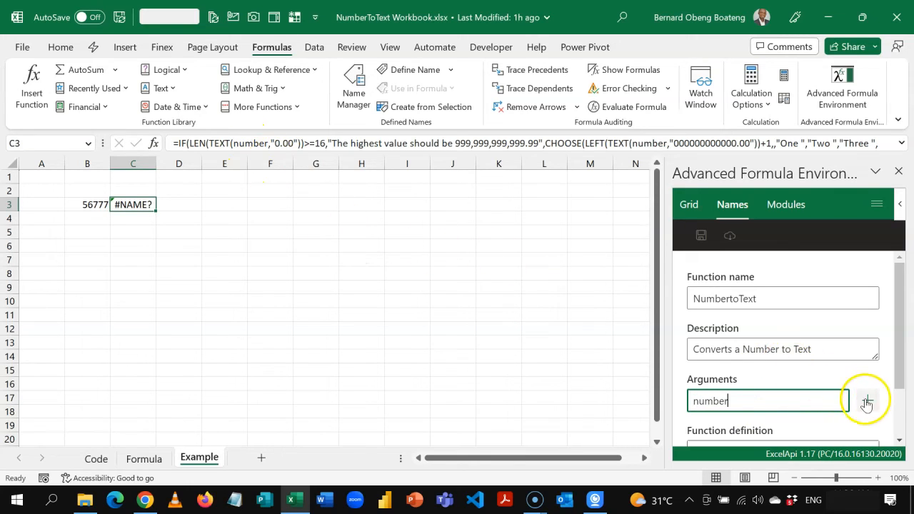
click(867, 400)
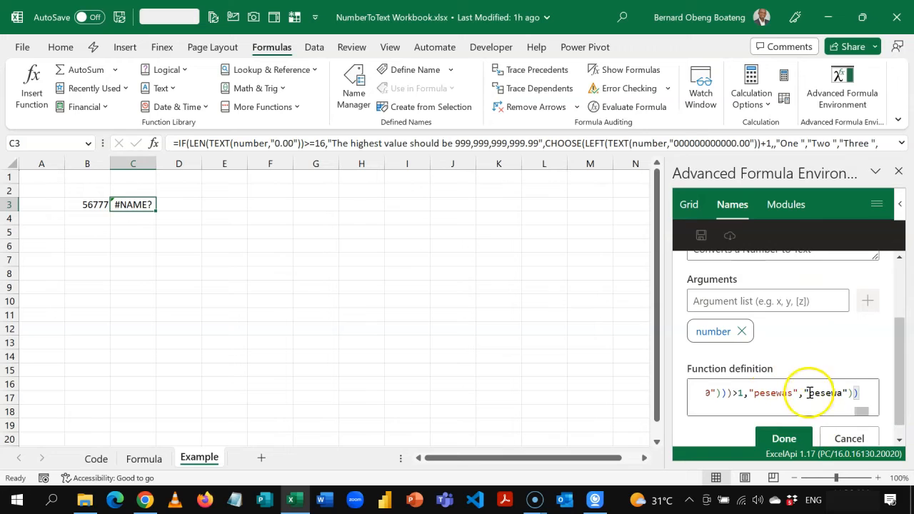
click(784, 437)
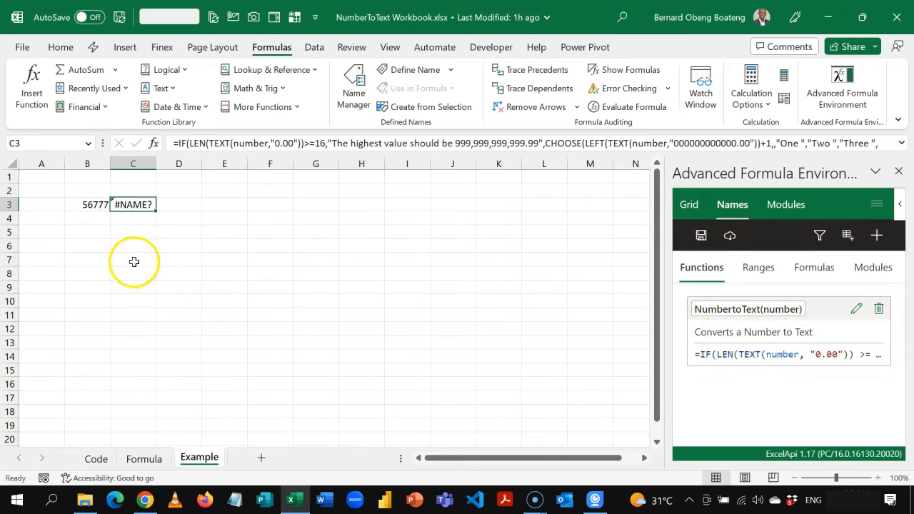
Enter =NumbertoText(B3) in E4 so 56777 is spelled out in Ghana cedis and pesewa
click(224, 217)
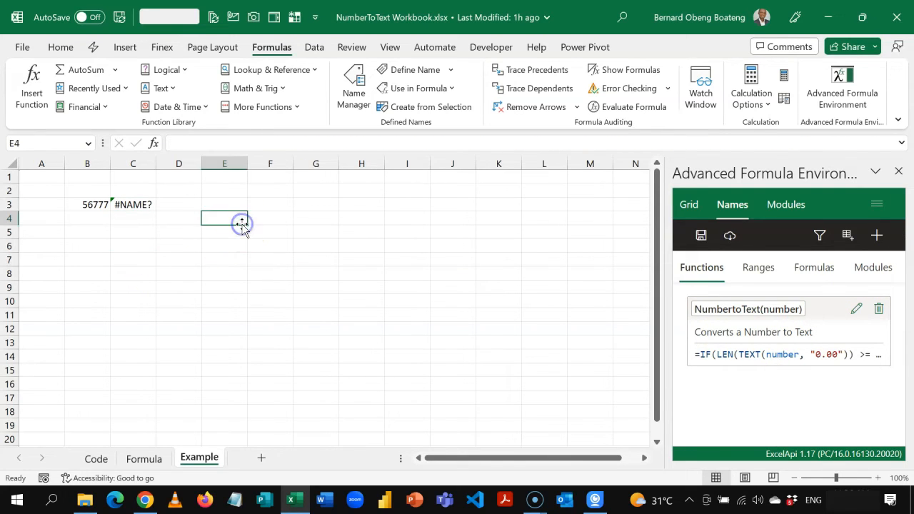
text(=)
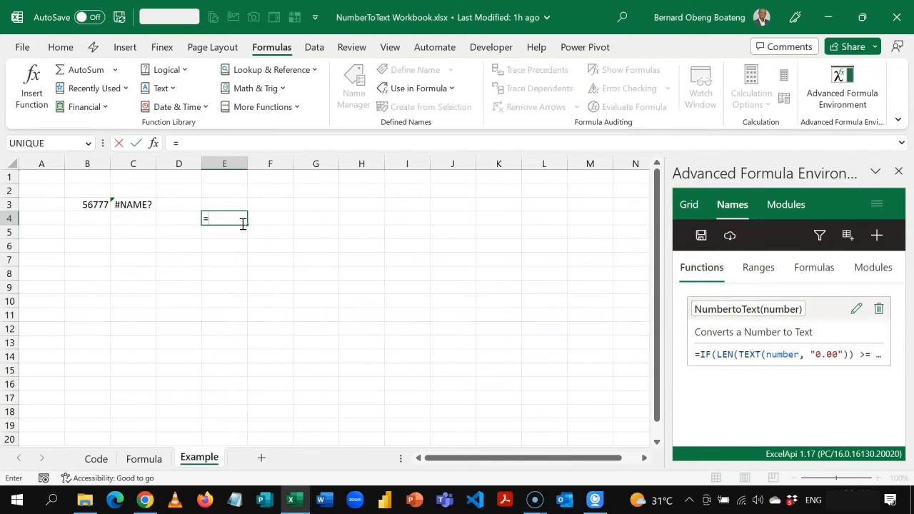
text(NumbertoText()
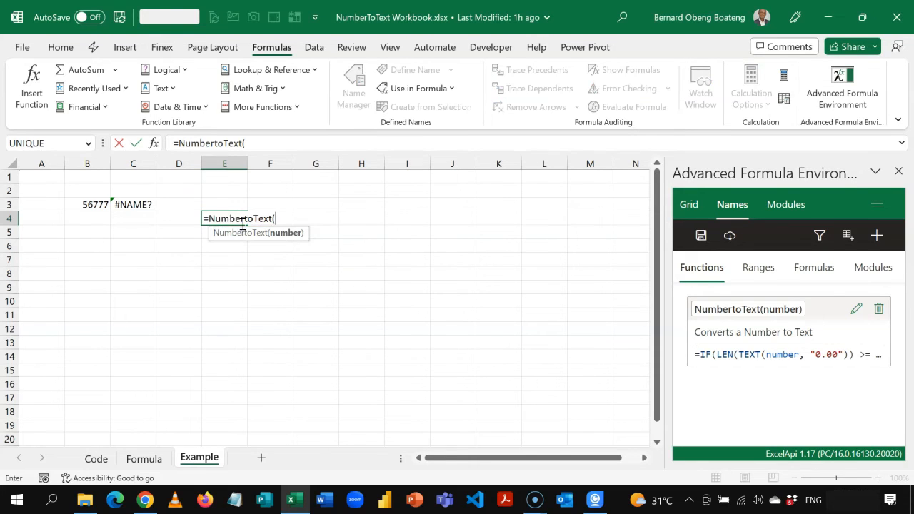
click(87, 206)
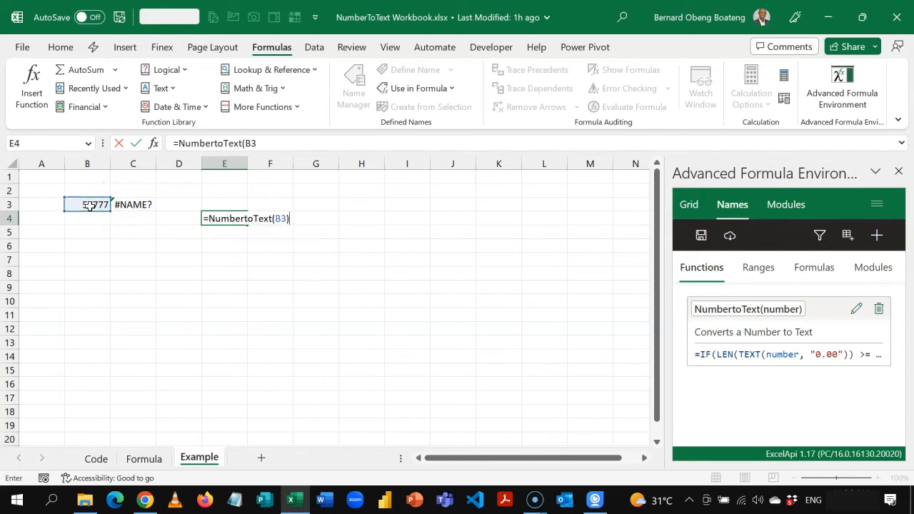
key(enter)
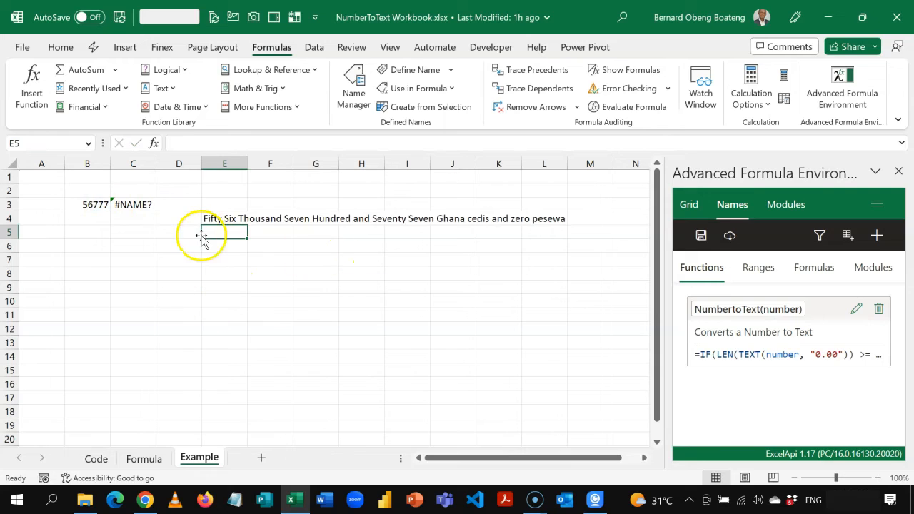
mouse_move(628, 209)
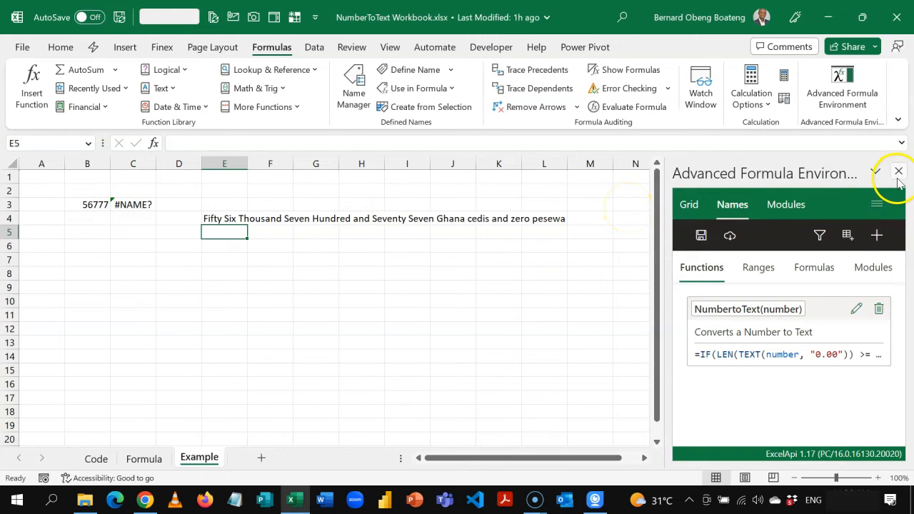
mouse_move(899, 171)
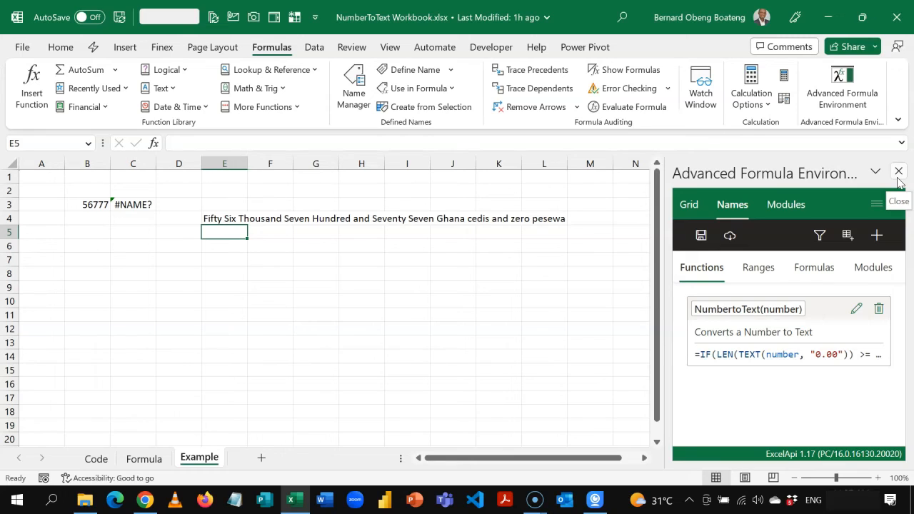
Close the Advanced Formula Environment pane
click(899, 171)
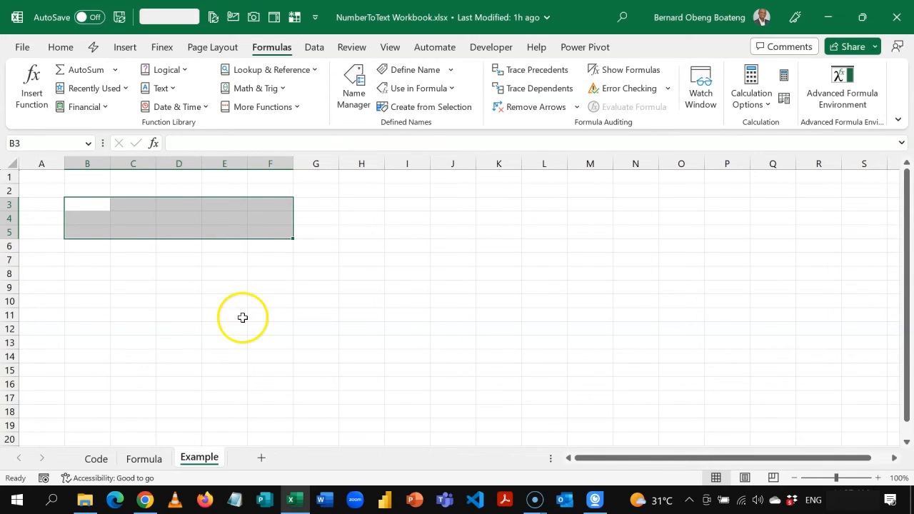
mouse_move(187, 69)
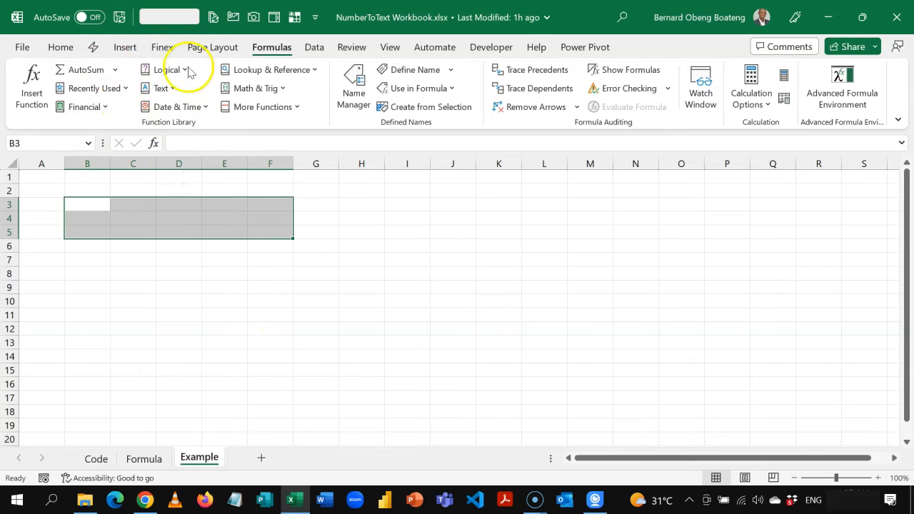
mouse_move(317, 263)
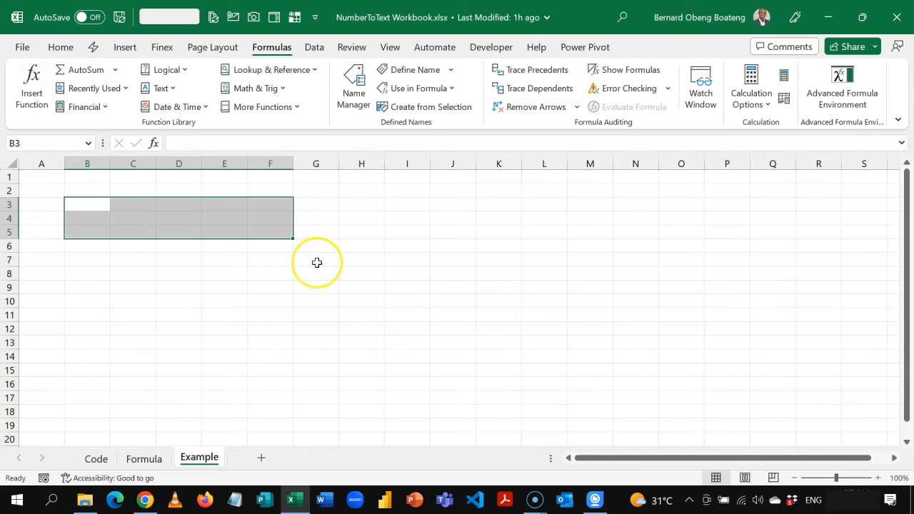
mouse_move(306, 329)
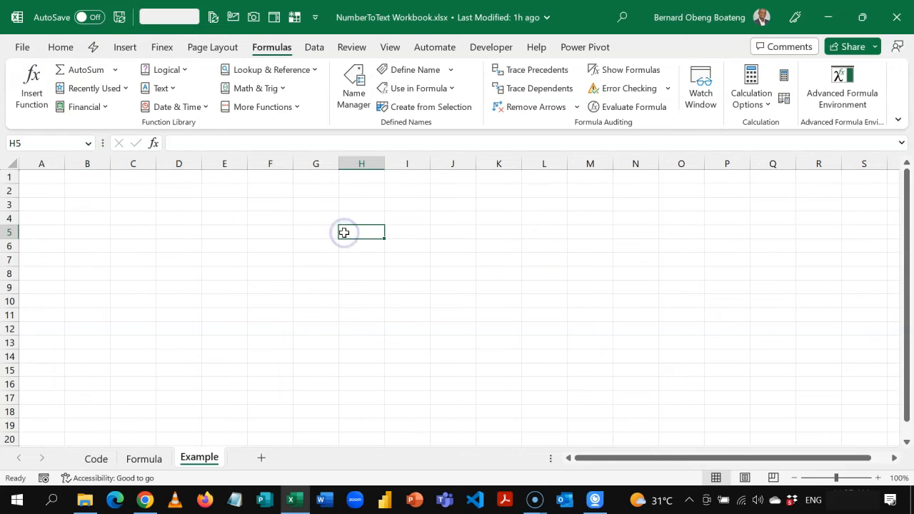
Save the workbook as NumberToText Workbook.xlam, type Excel Add-in, in the AddIns folder
key(f12)
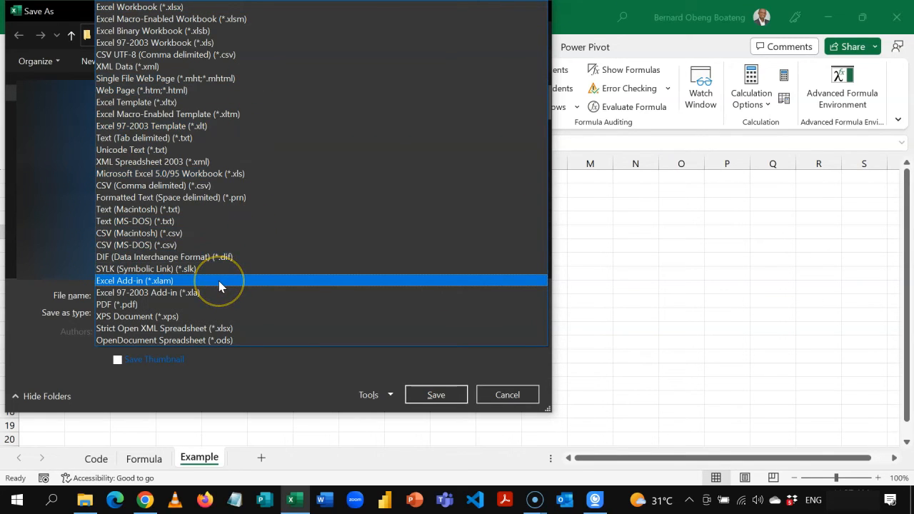
click(134, 280)
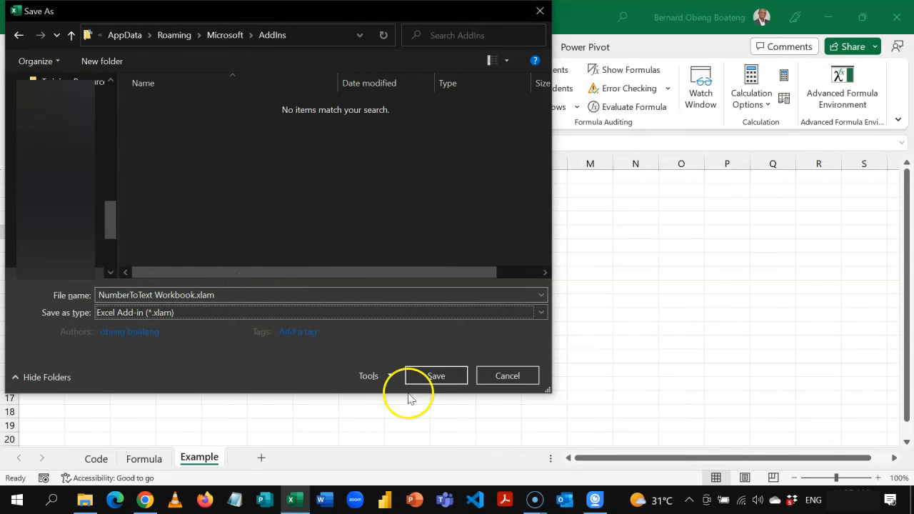
click(435, 375)
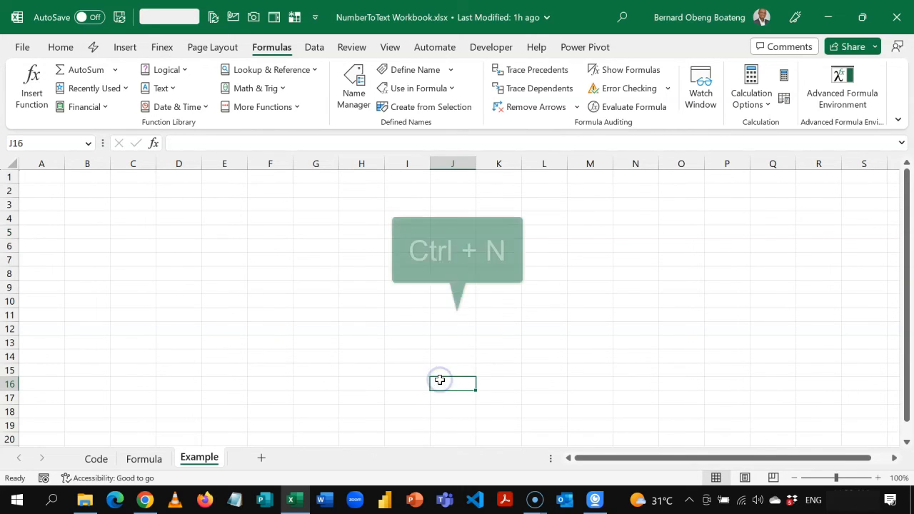
Create Book1 and enable the Numbertotext Workbook add-in through Options > Add-ins > Go
key(ctrl+n)
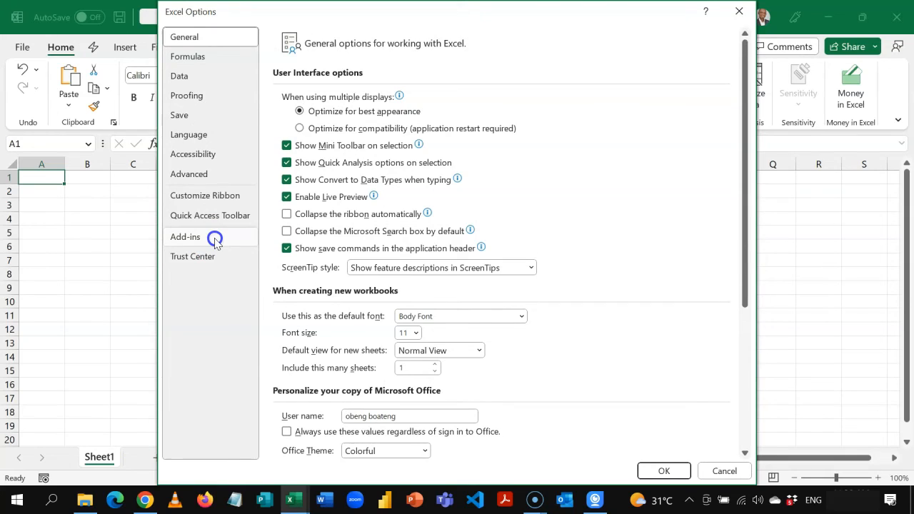
click(185, 237)
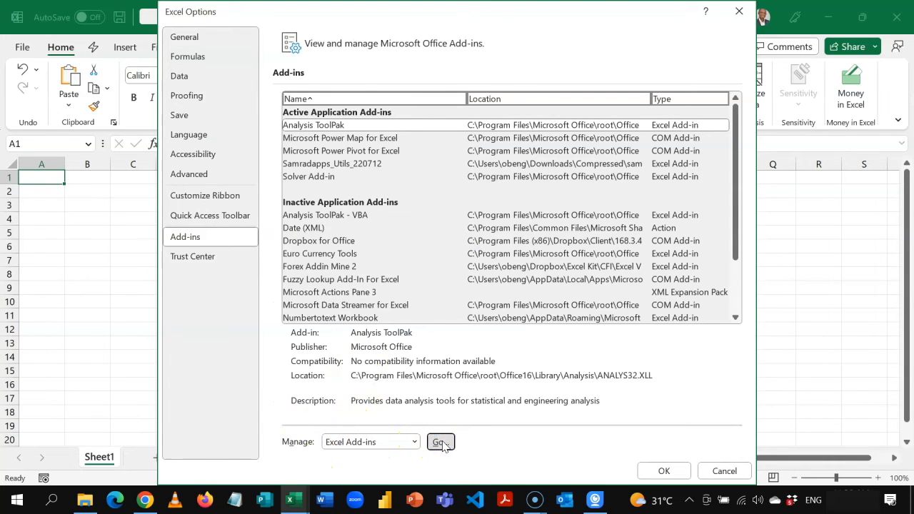
click(440, 442)
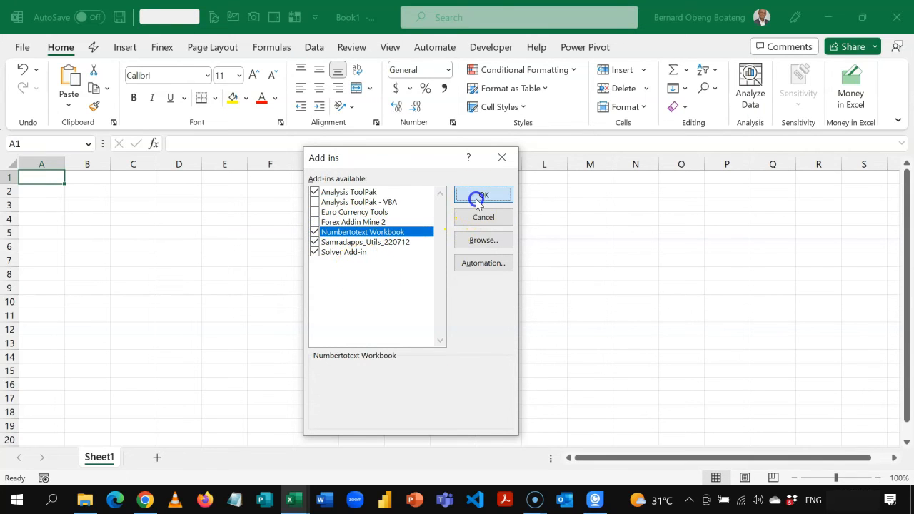
click(483, 196)
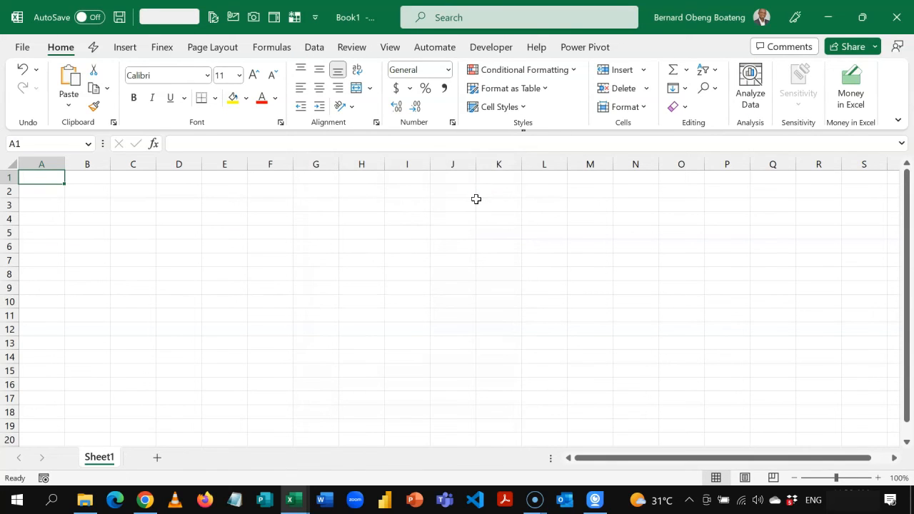
Test that =SpellNumber( is suggested in cell I9, then cancel without entering it
click(407, 232)
text(=)
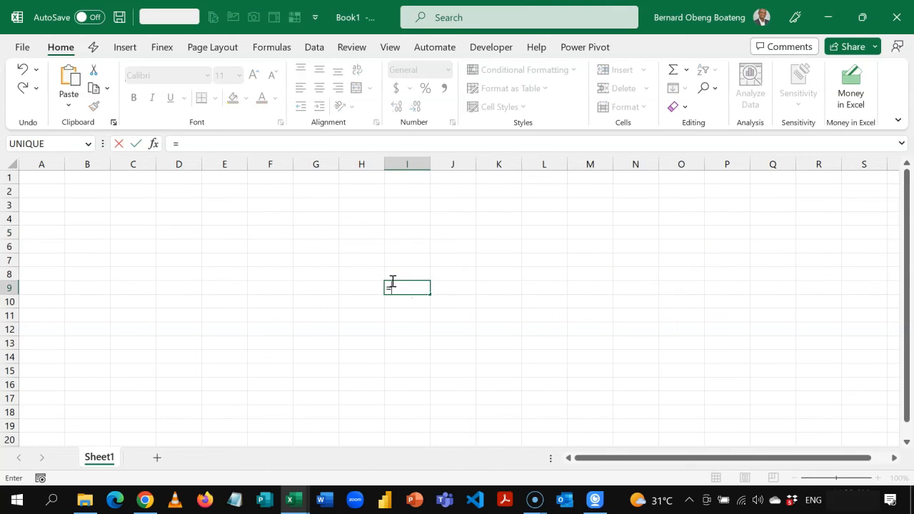
text(SpellNumber()
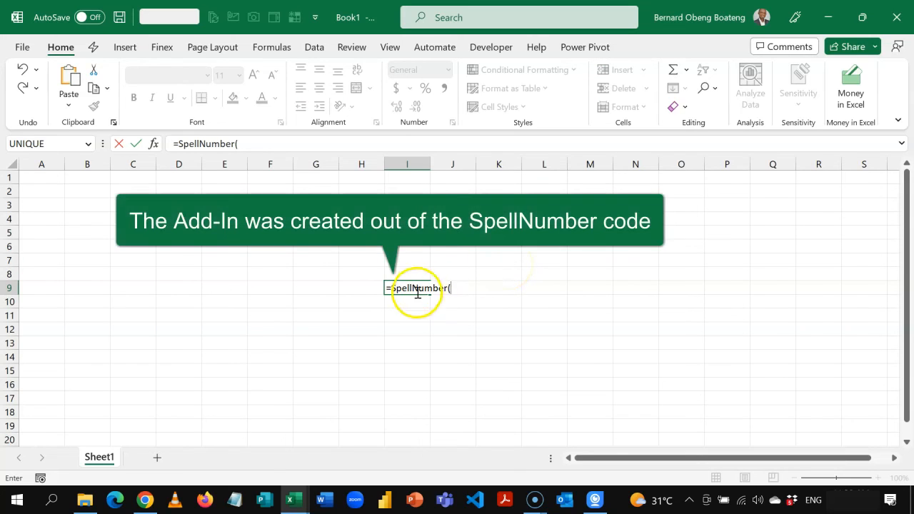
key(Escape)
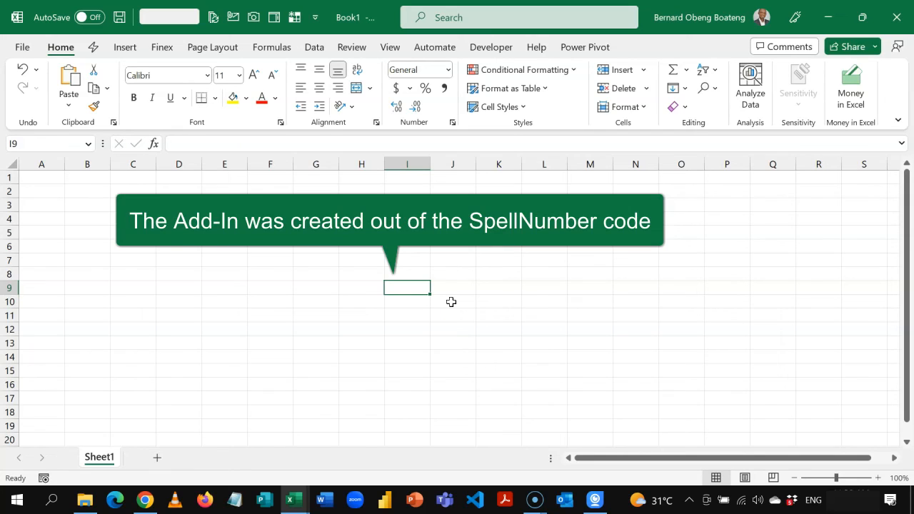
mouse_move(293, 500)
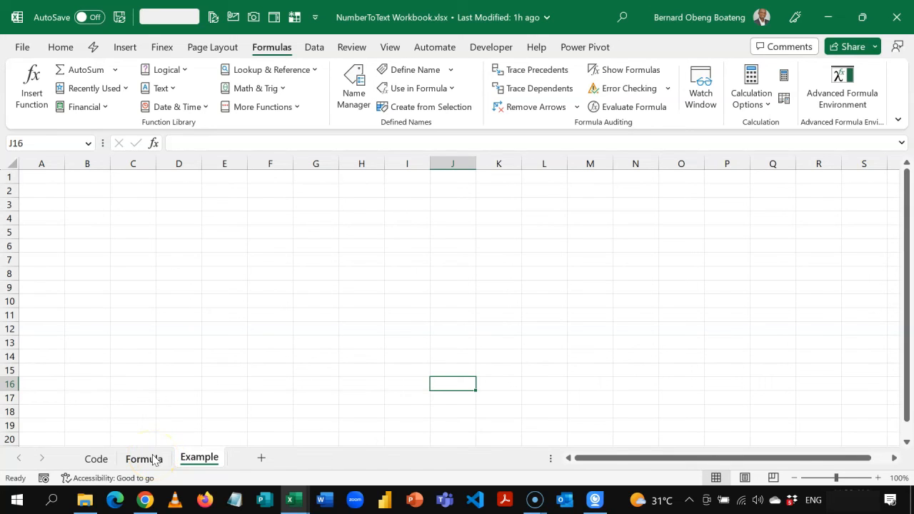
Review the SpellNumber Code sheet, then show the Formula sheet with its text box deselected
click(96, 458)
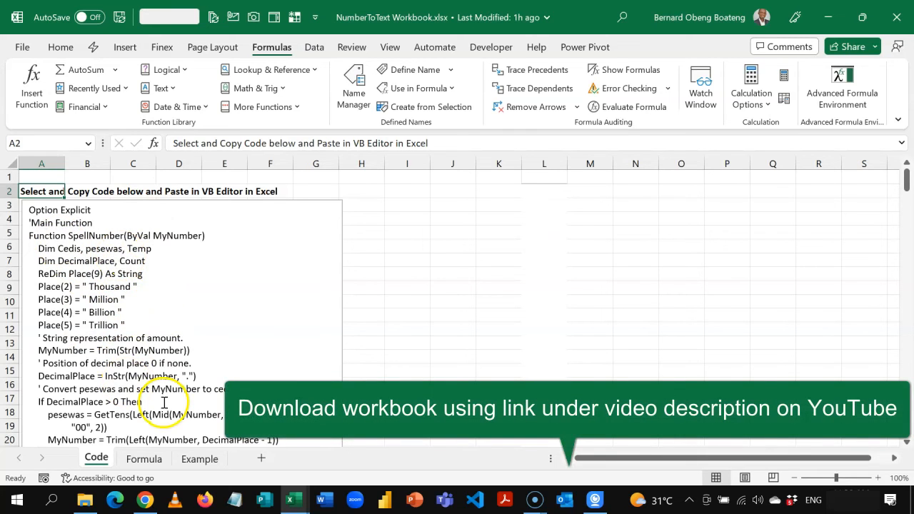
click(143, 459)
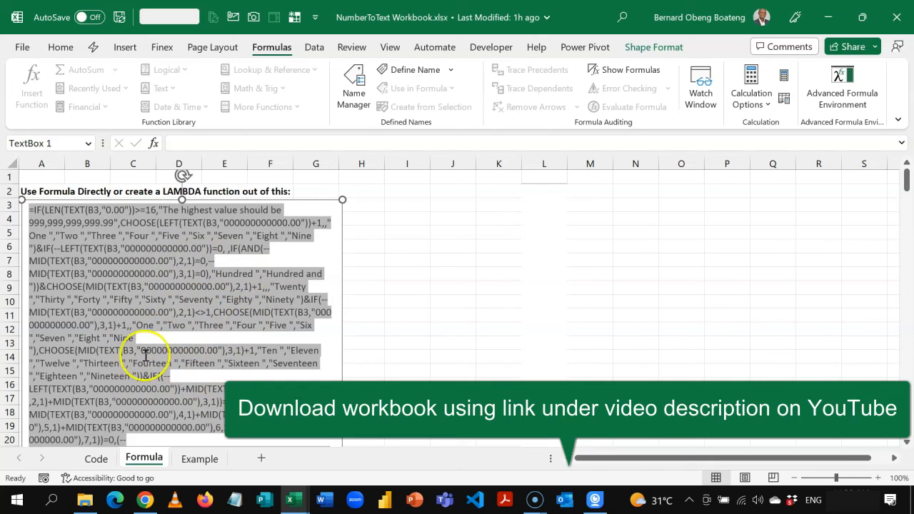
mouse_move(199, 340)
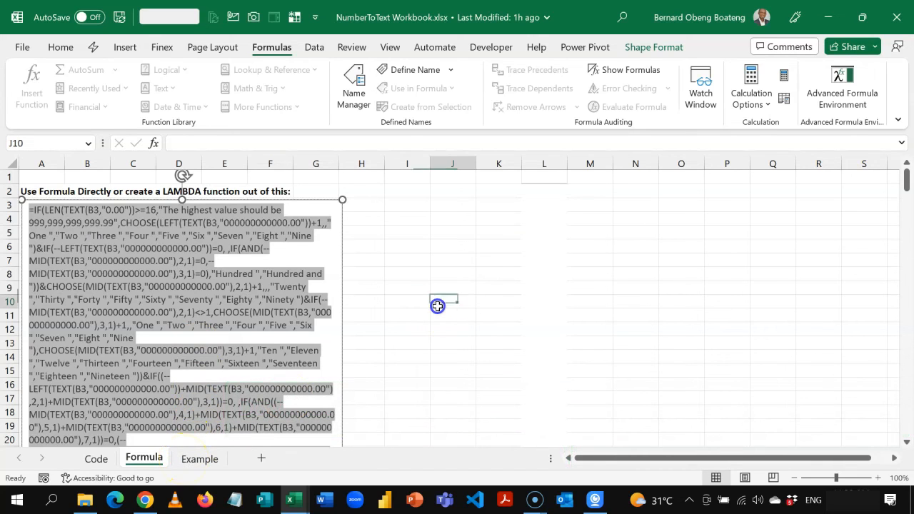
click(453, 302)
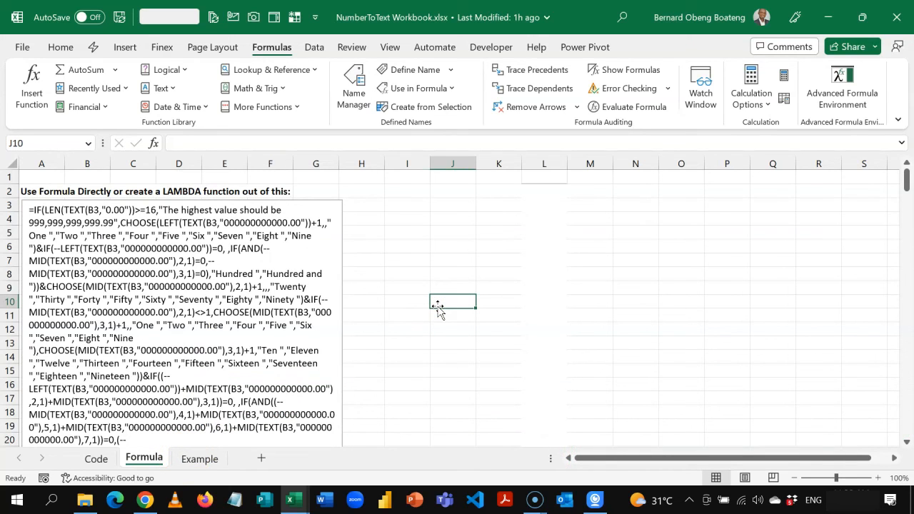